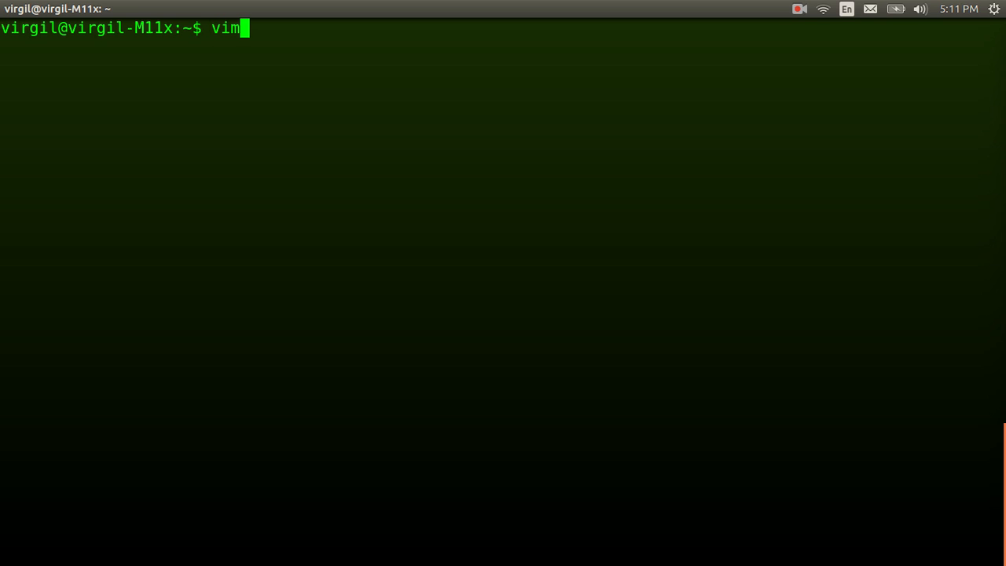
Launch Vim from the terminal and enter the command :e notes.txt
key("Return")
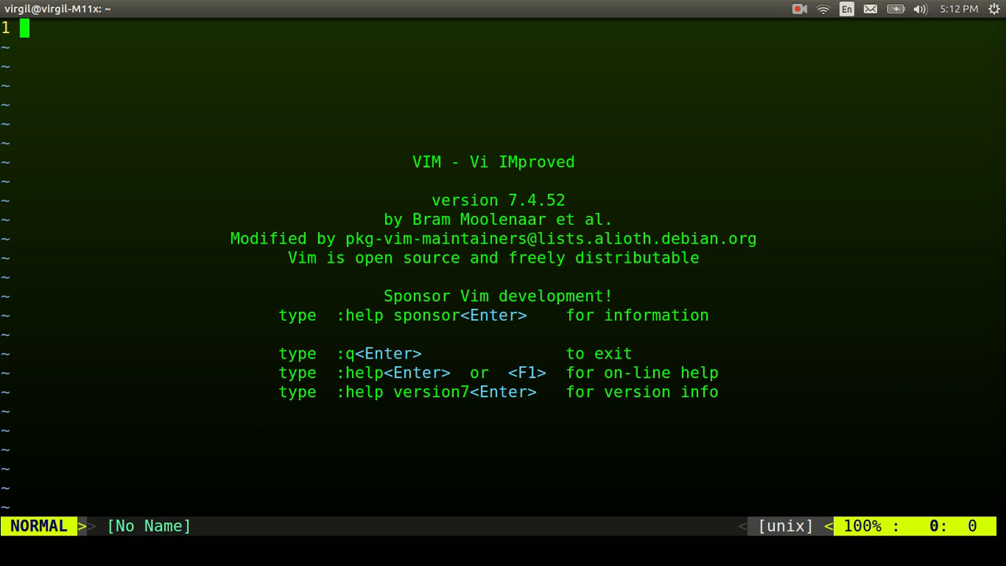
type(":e")
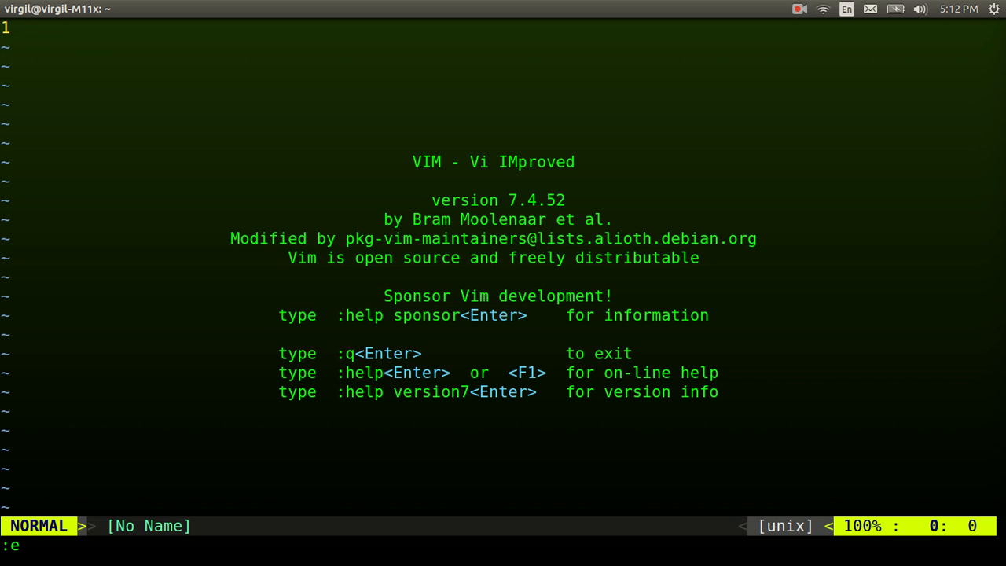
type("notes")
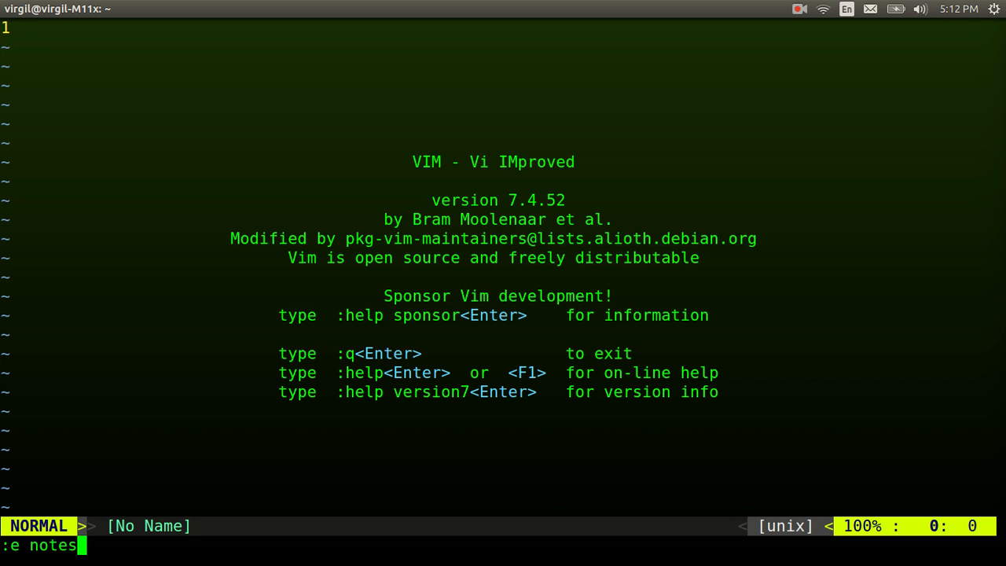
type(".txt")
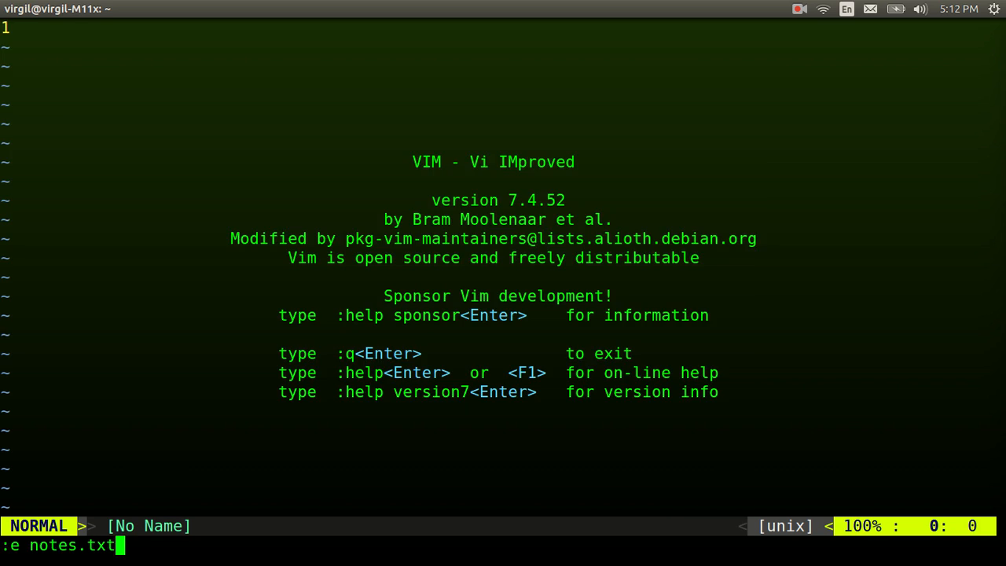
Load notes.txt with its execute line and DeleteTrailingWS function, then start an edit command for notes.c
key("Return")
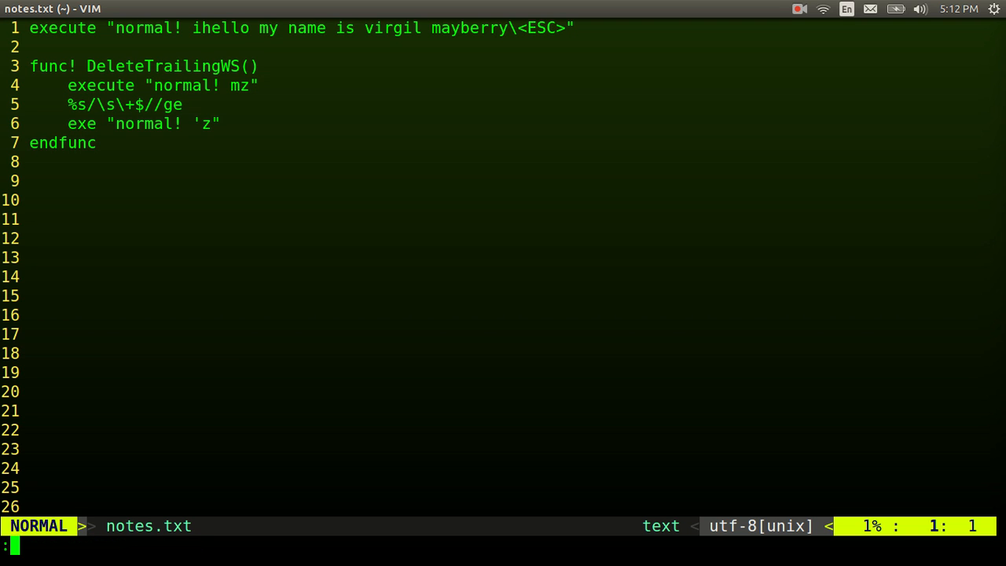
type("ll")
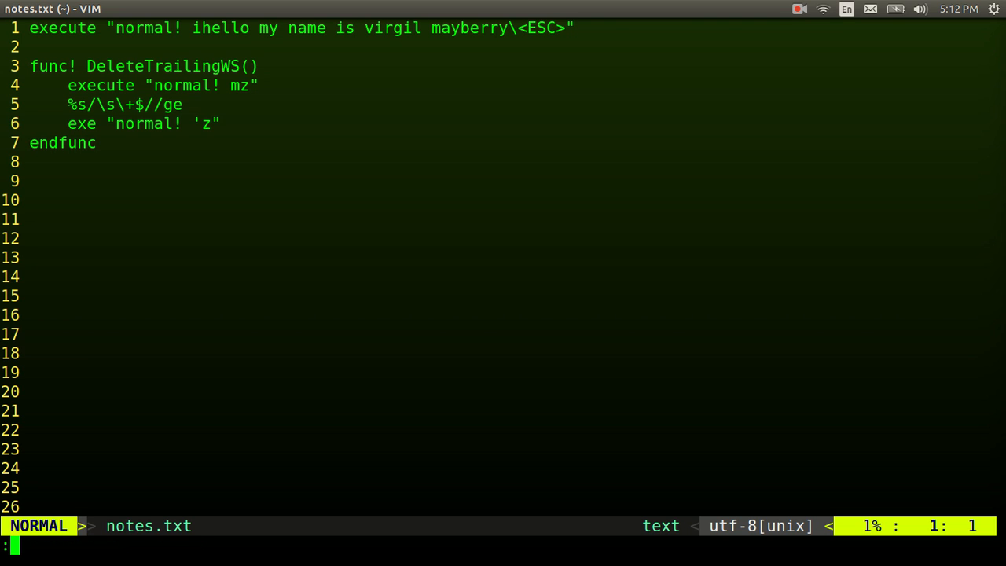
type("e notes.c")
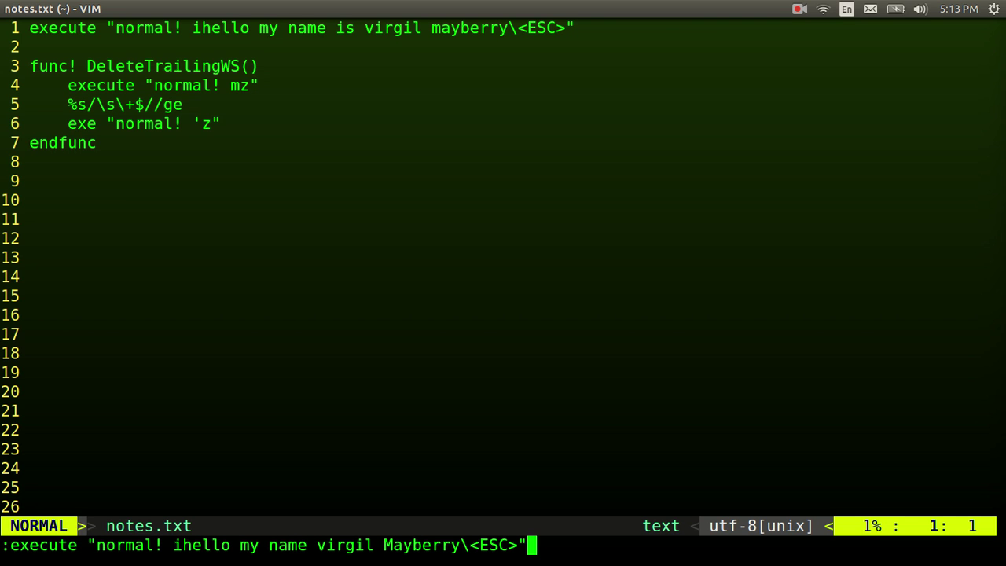
key("Return")
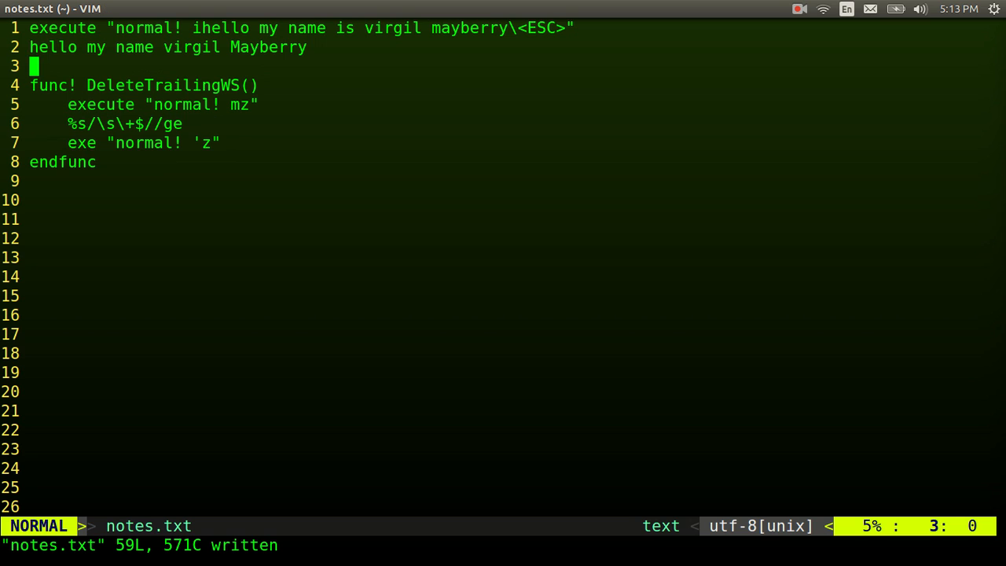
key("i")
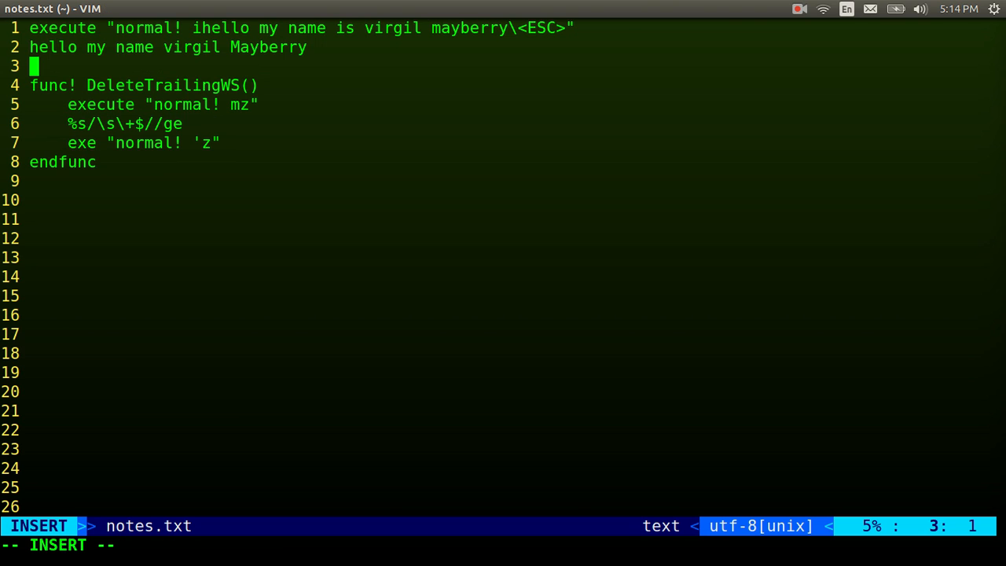
type("hello")
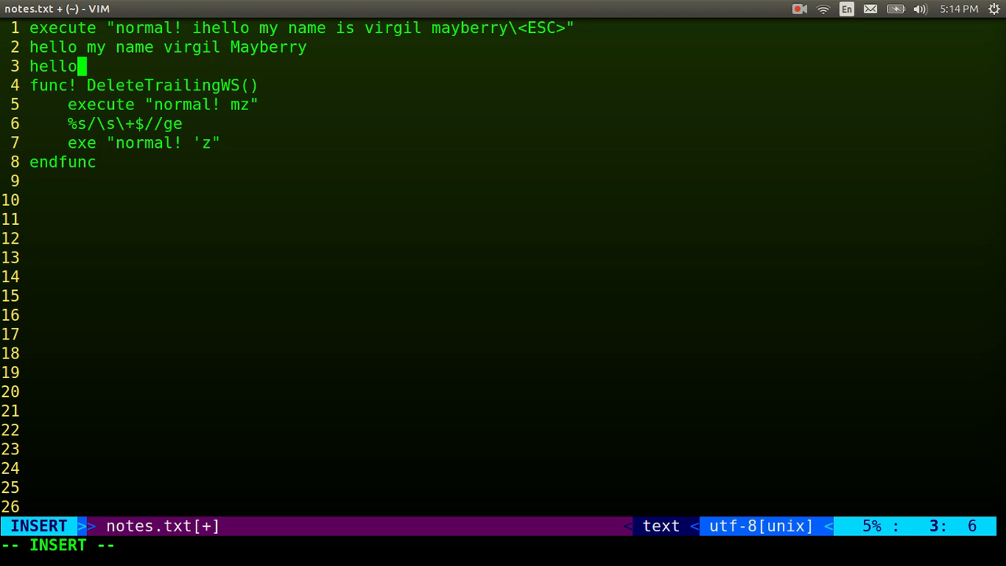
key("BackSpace")
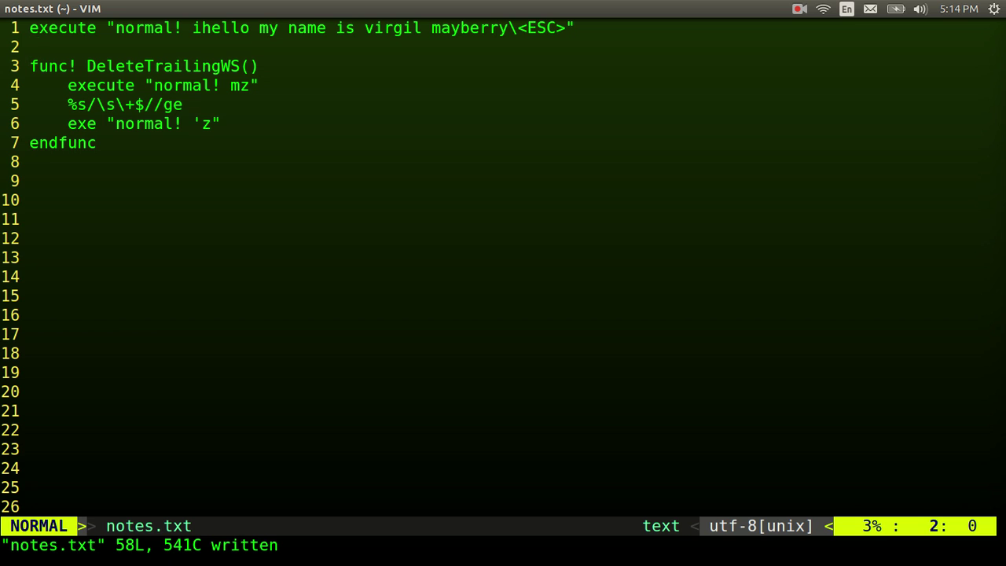
Append trailing spaces to the function header, substitute line and endfunc, then start the search /\s\+$
key("j")
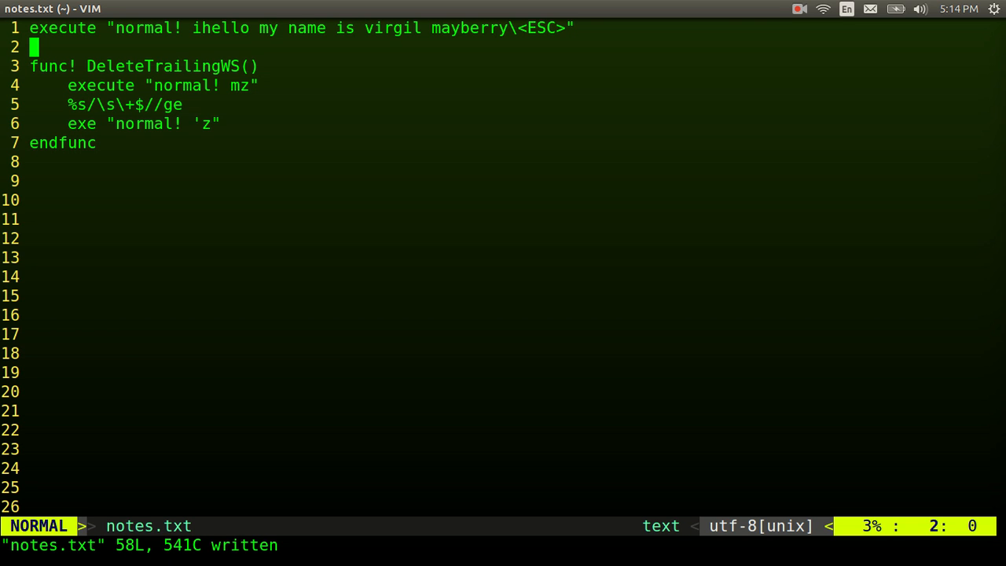
key("j")
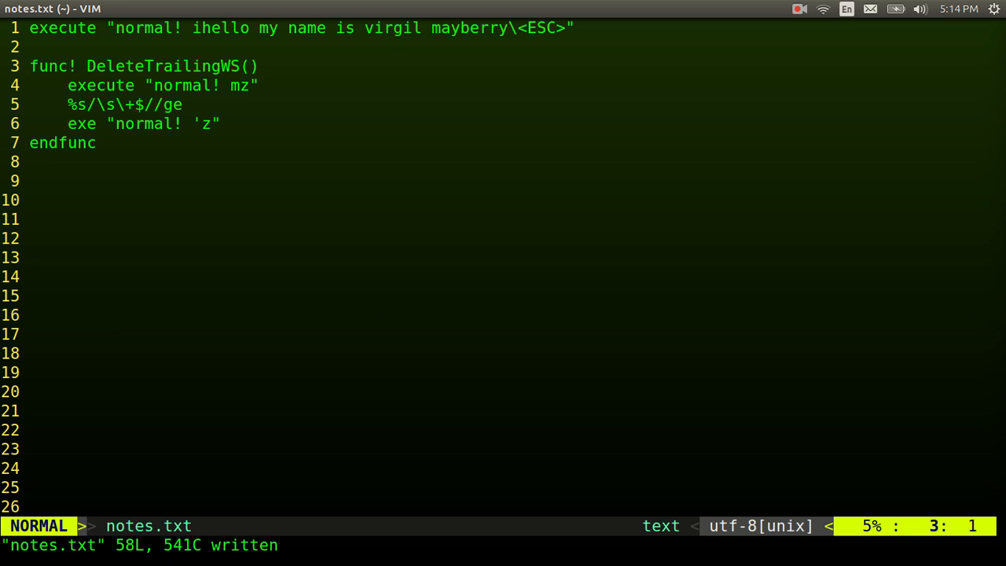
key("l")
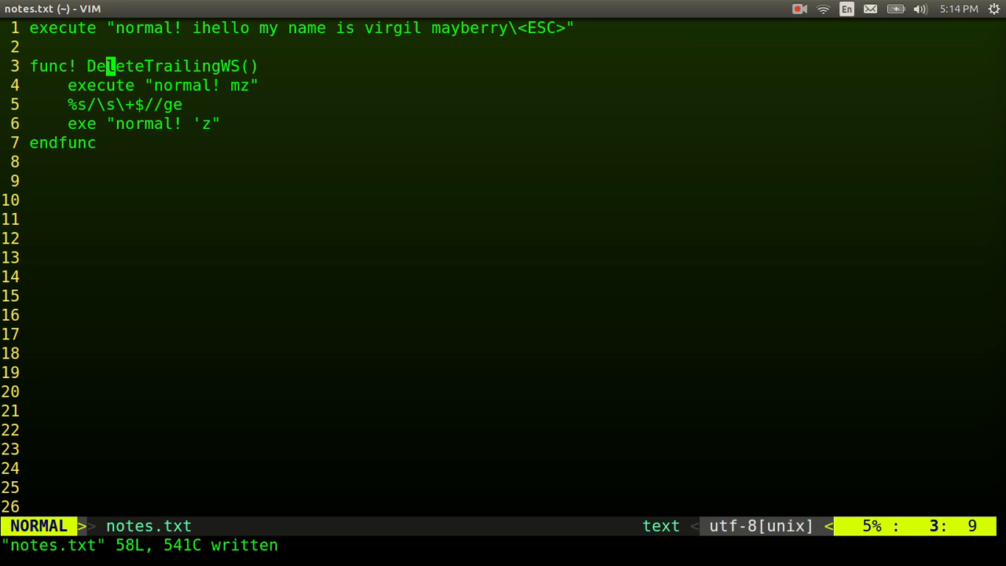
key("A")
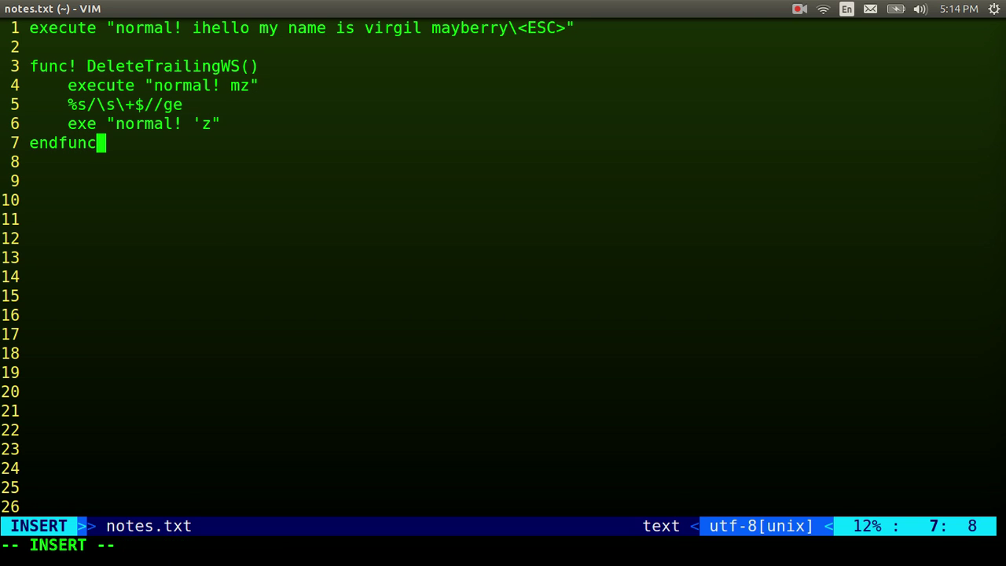
key("Escape")
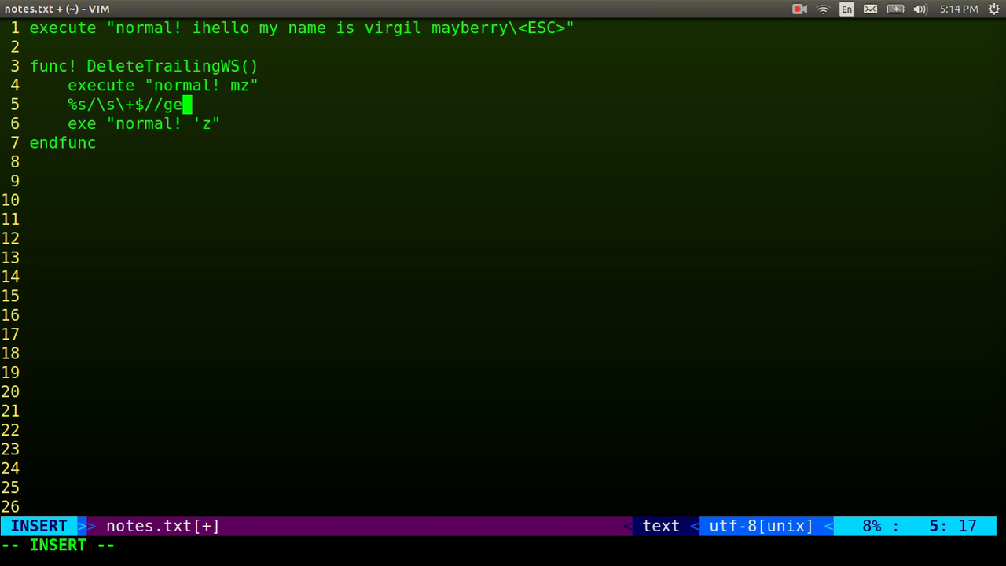
key("Escape")
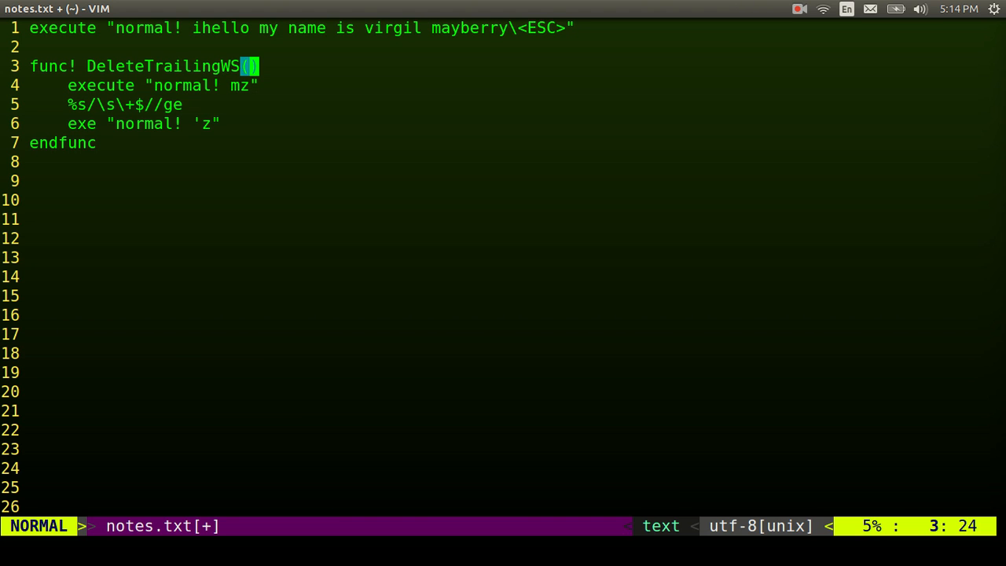
key("i")
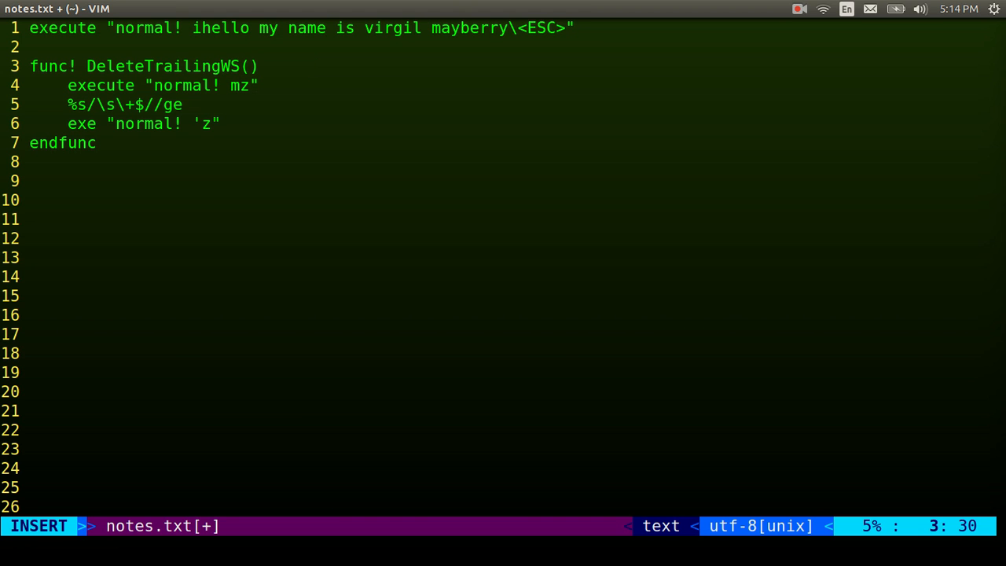
type("/\\s\\+$")
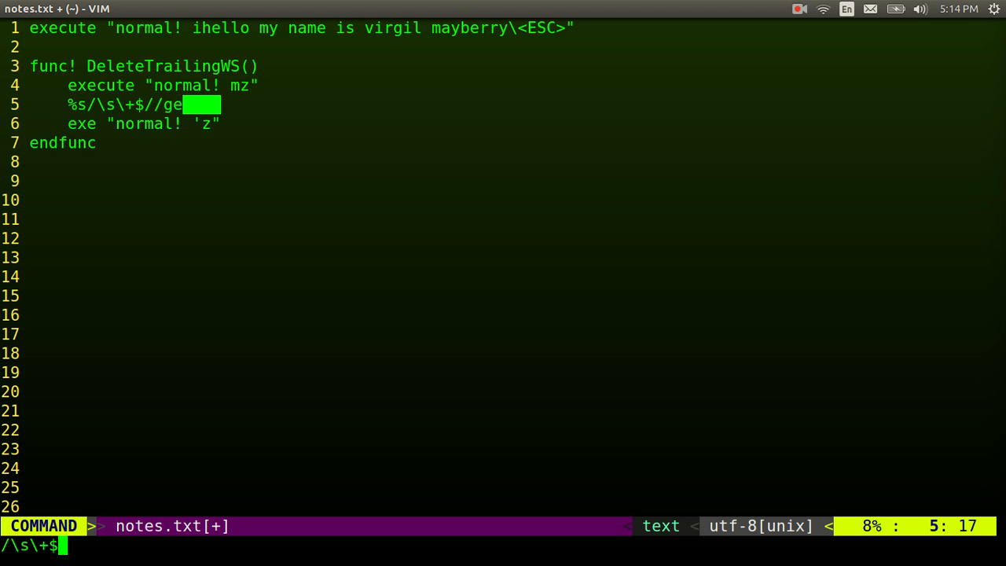
Highlight the trailing whitespace, jump to the top of notes.txt and write the file
key("Return")
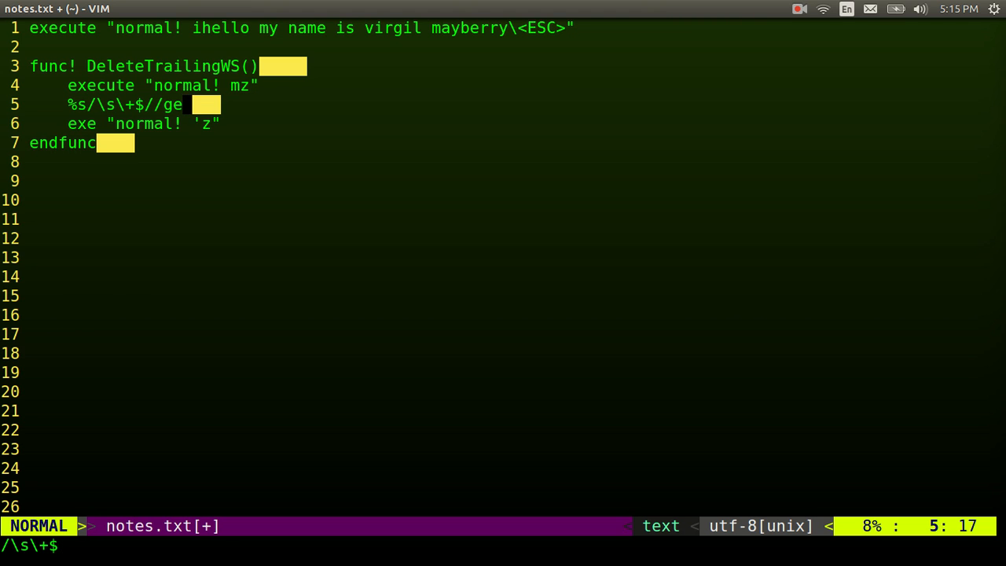
key("gg")
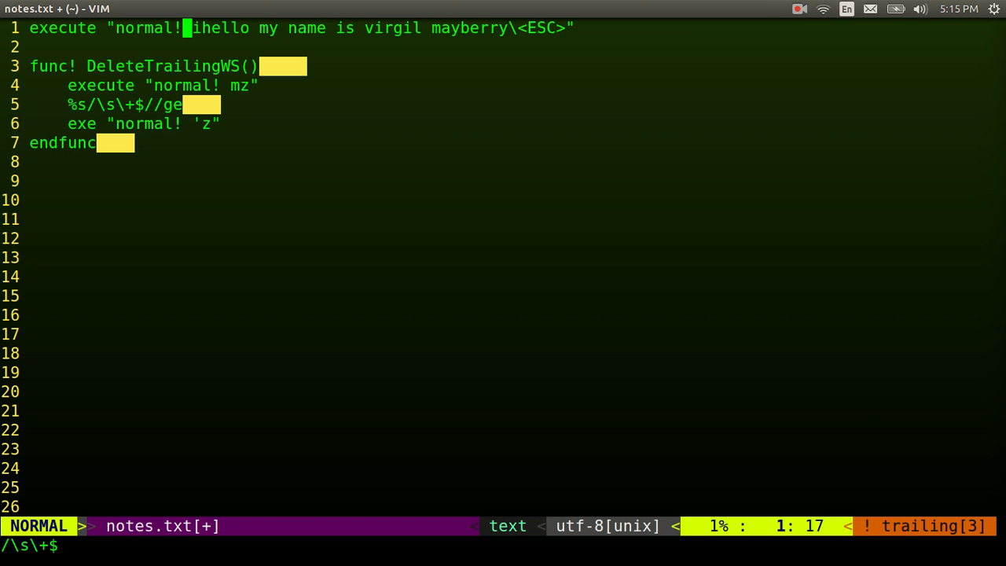
key("j")
type(":")
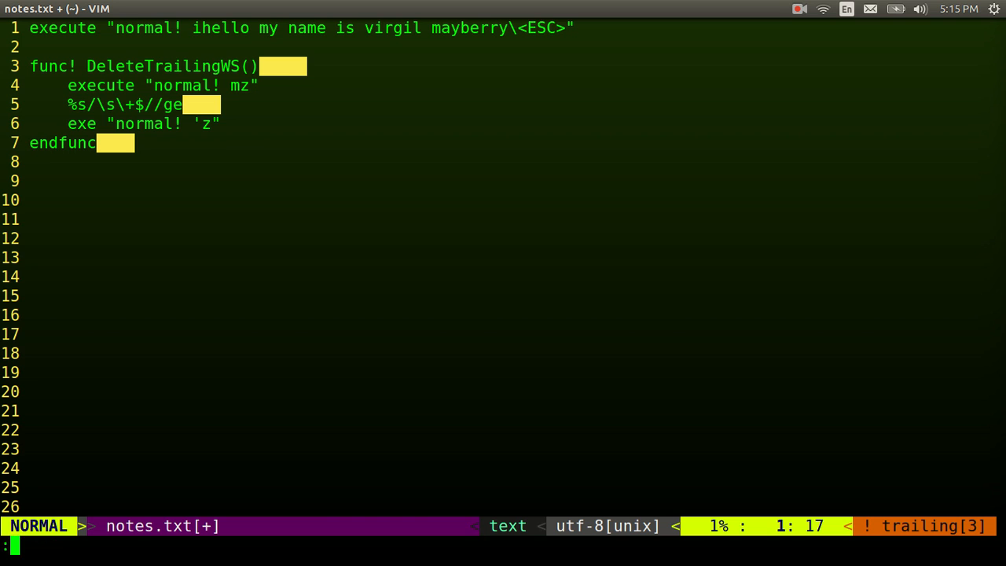
type("w")
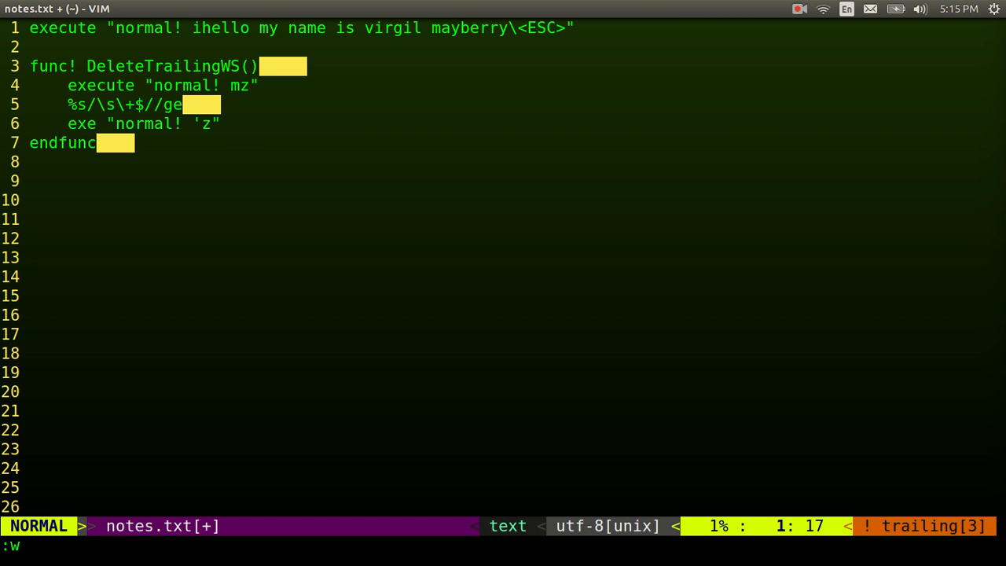
key("Return")
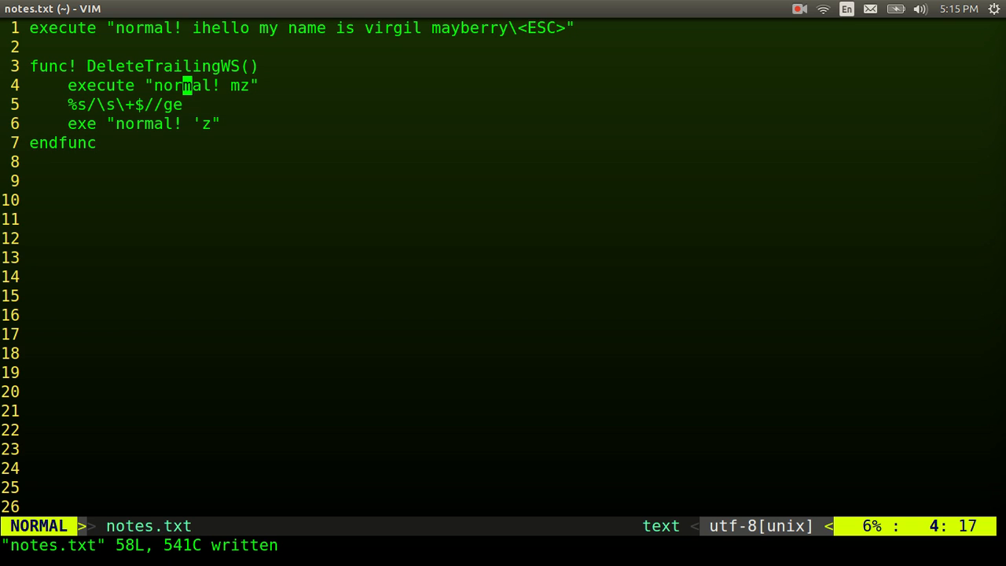
Step through the execute and substitute lines, then add trailing spaces after endfunc
key("b")
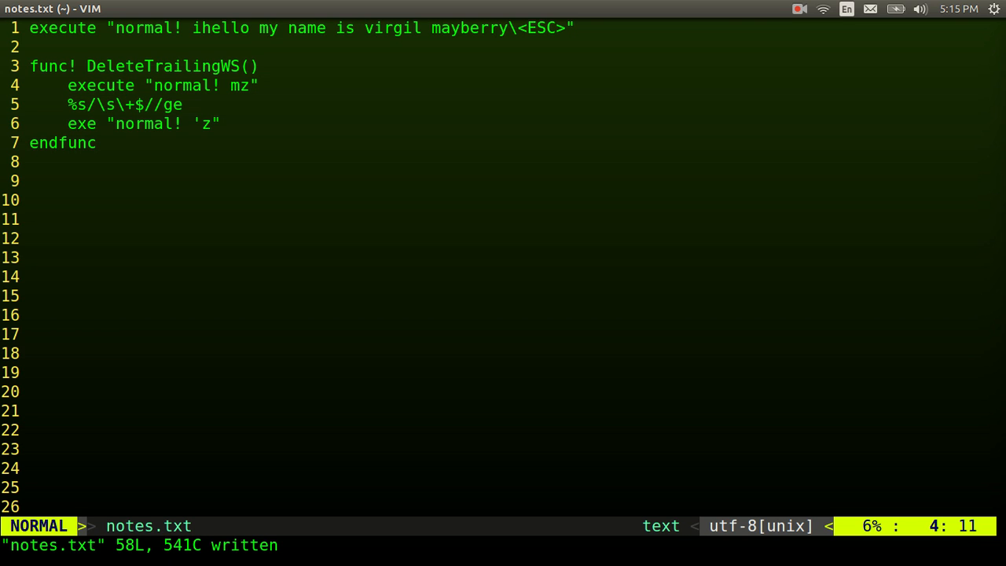
key("l")
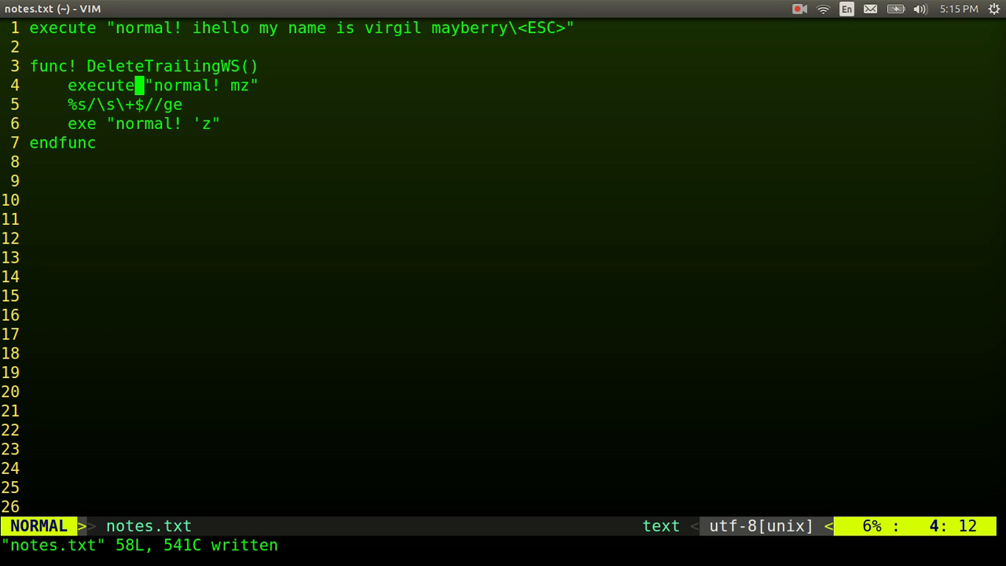
key("l")
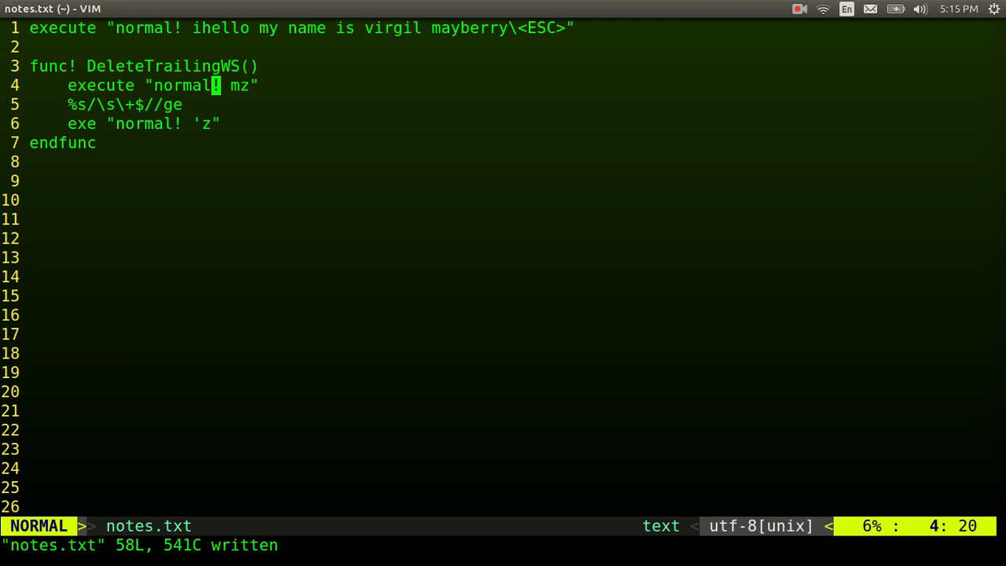
key("l")
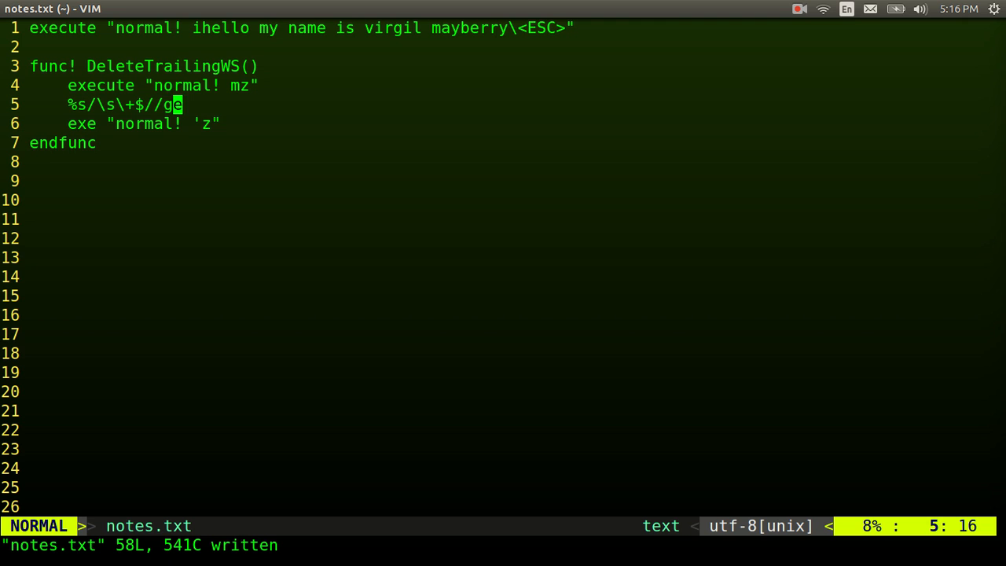
key("j")
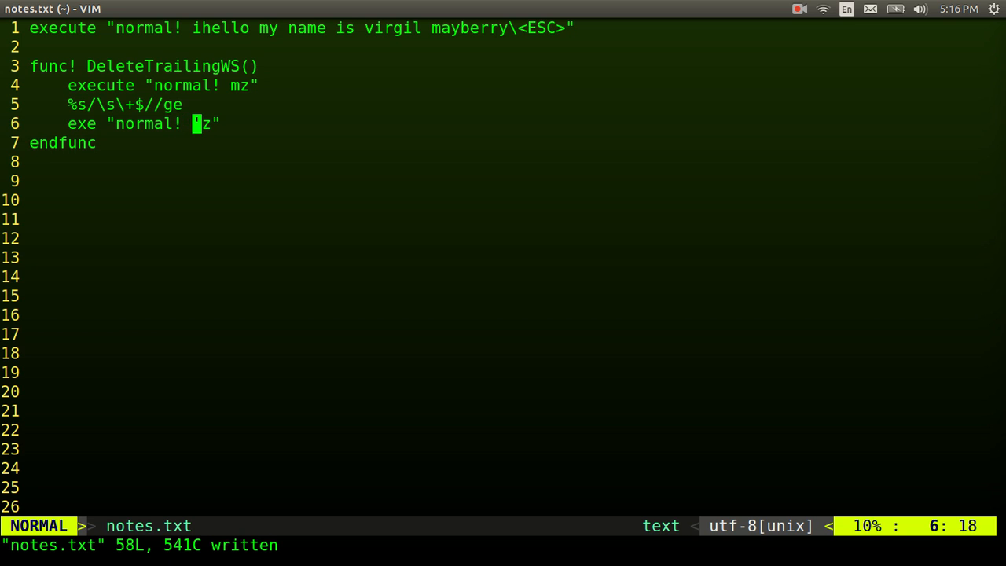
type("'")
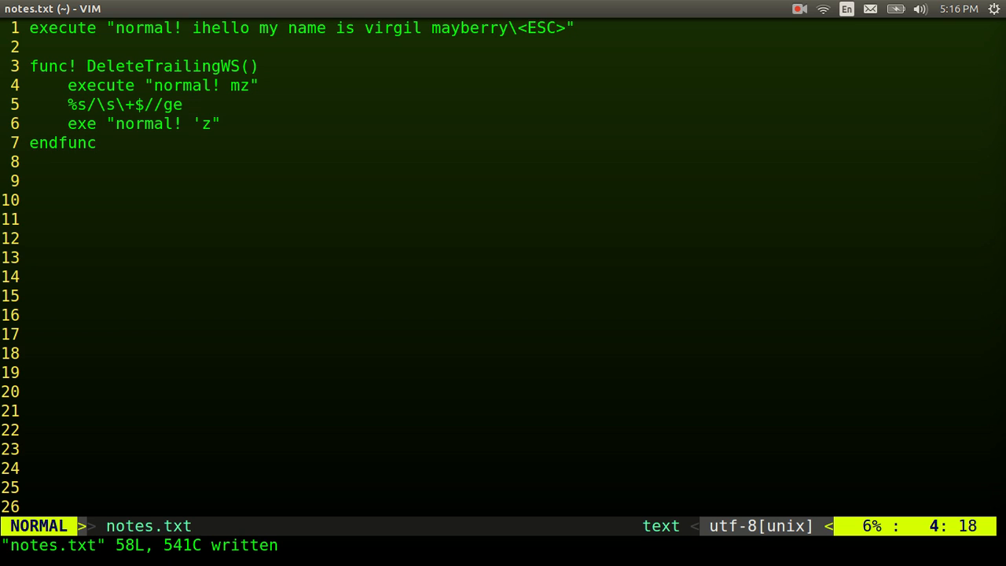
key("j")
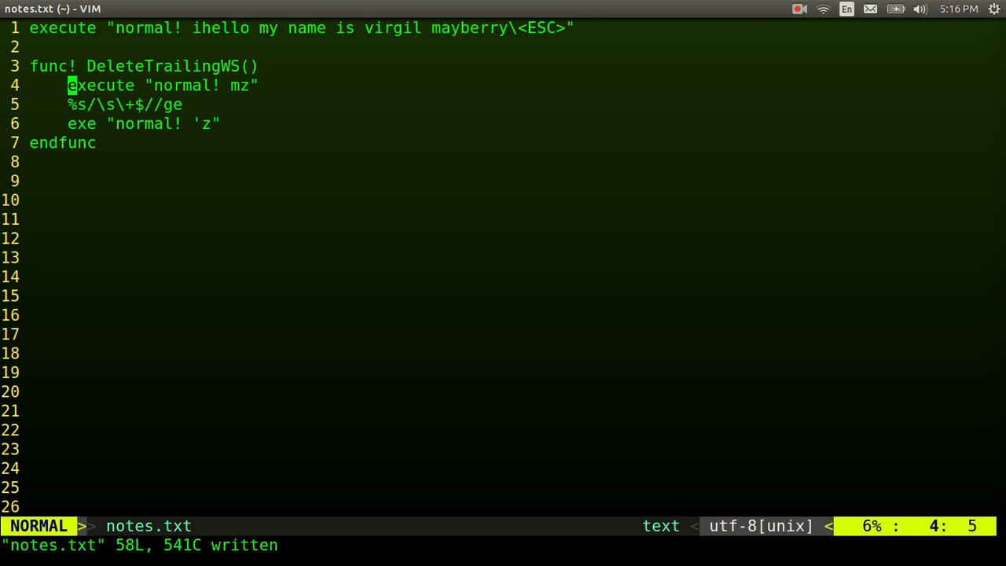
key("j")
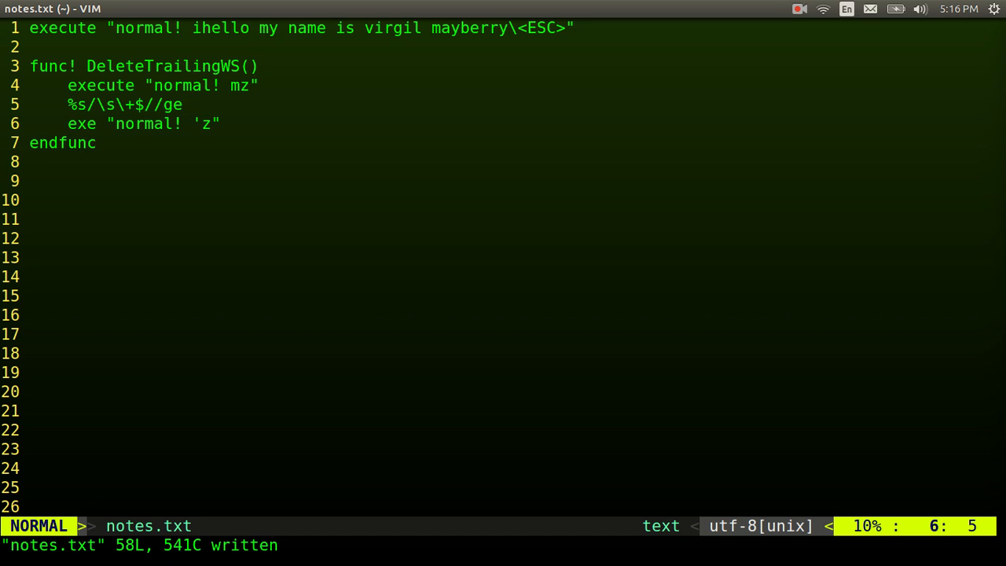
key("j")
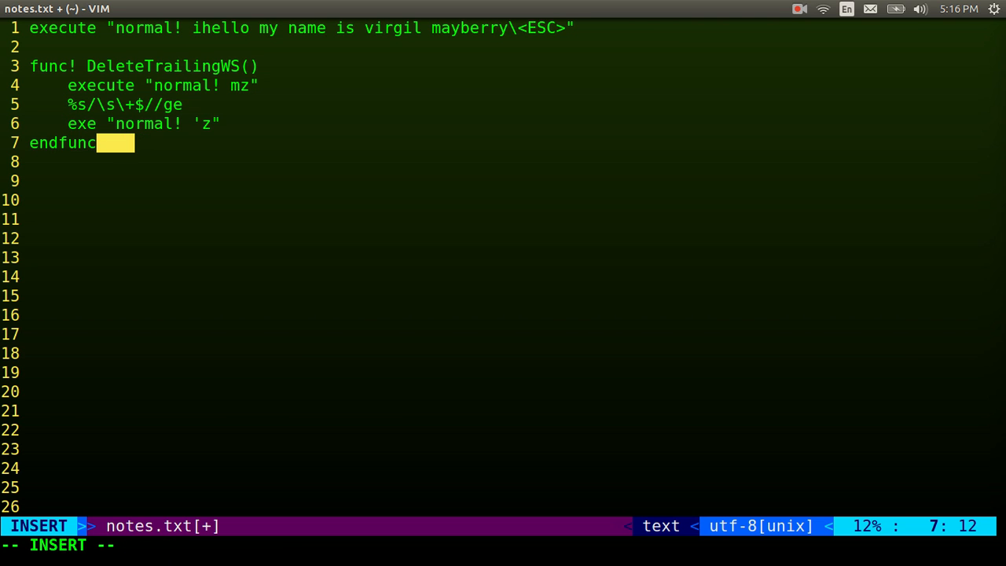
Review the TimeCreatedStamp autocmd and strftime, then create a new empty tab with :tabnew
key("Escape")
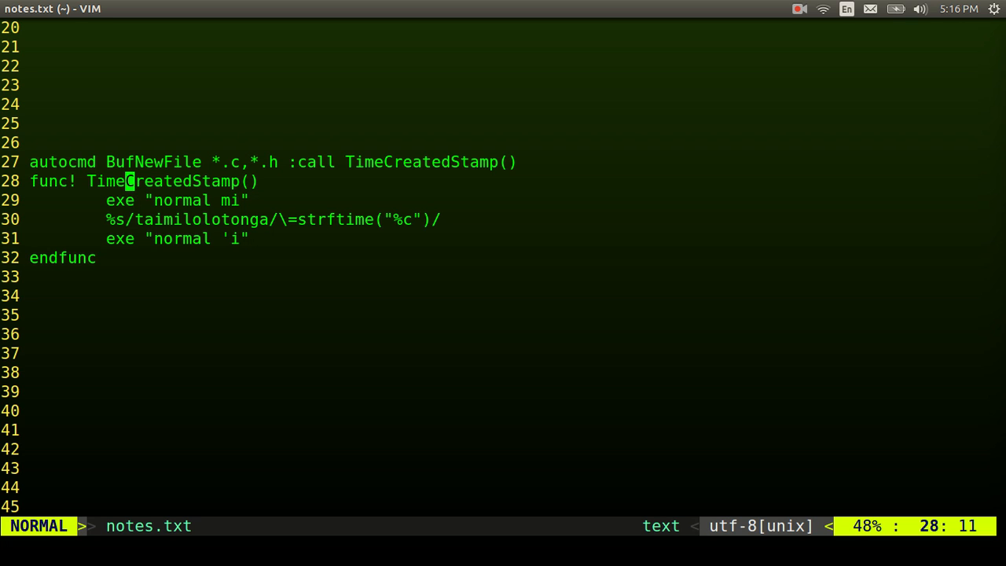
key("j")
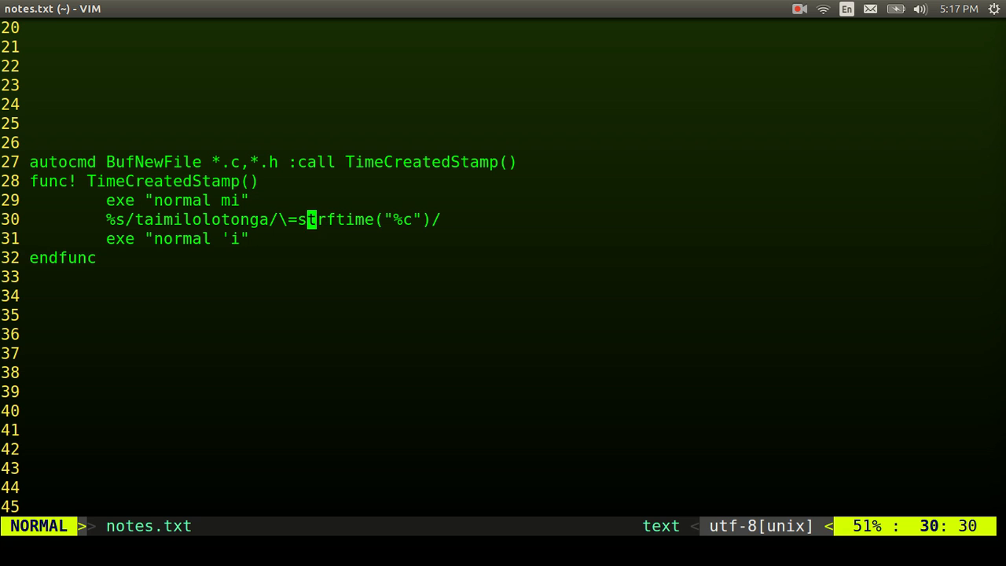
key("l")
type(":e notes")
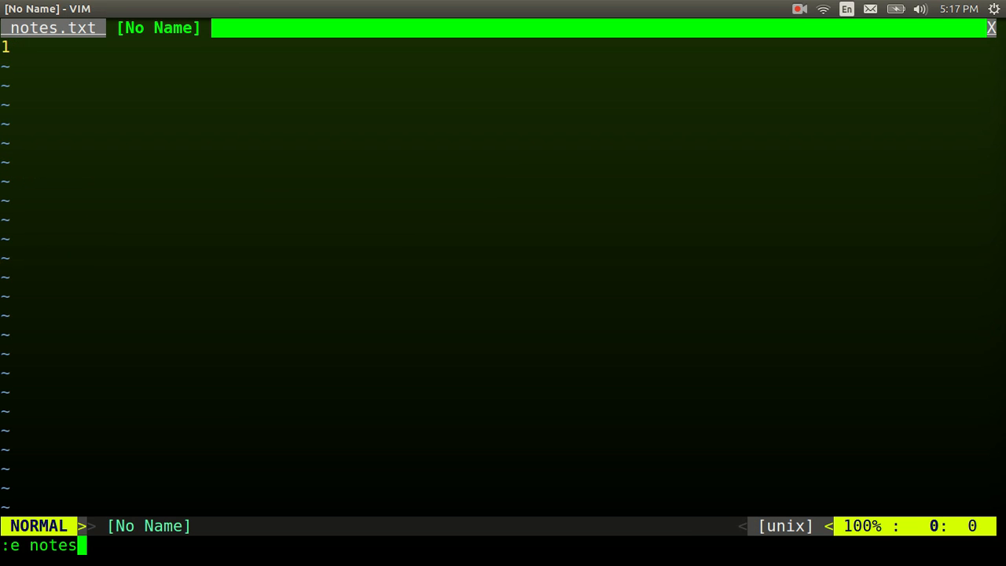
Load notes.c in the second tab, then return to notes.txt at func CPrototypeFunction()
key("Return")
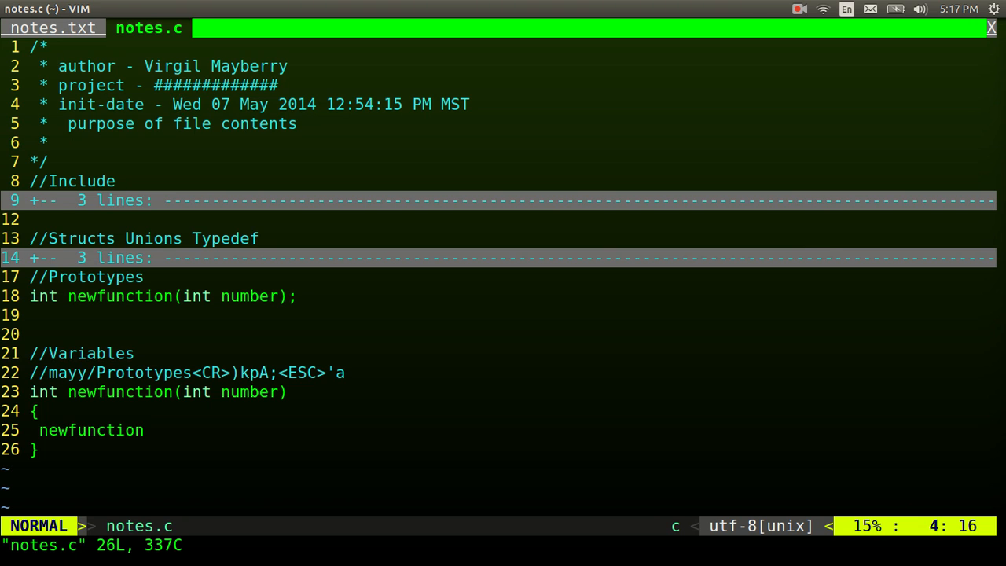
left_click(54, 28)
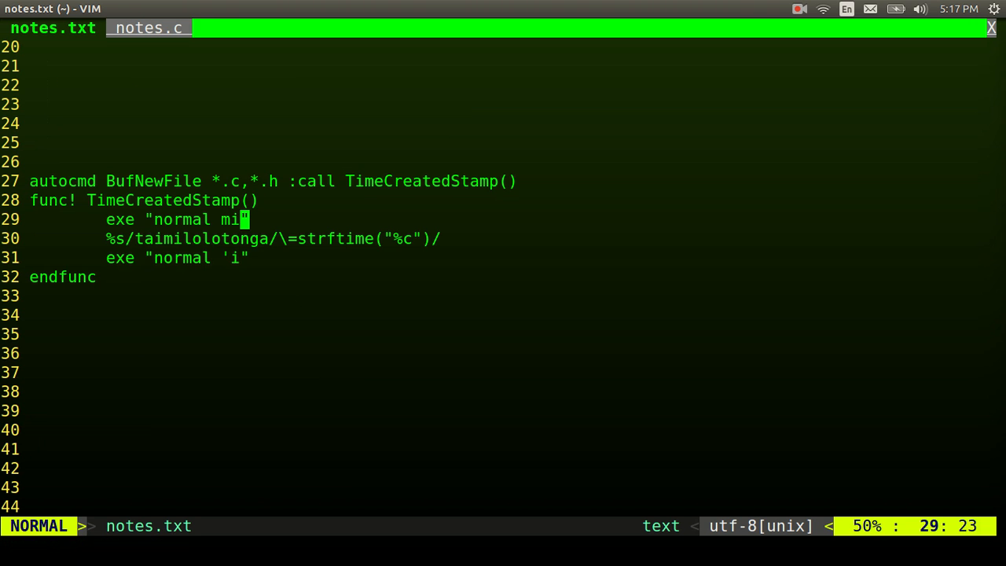
mouse_move(302, 239)
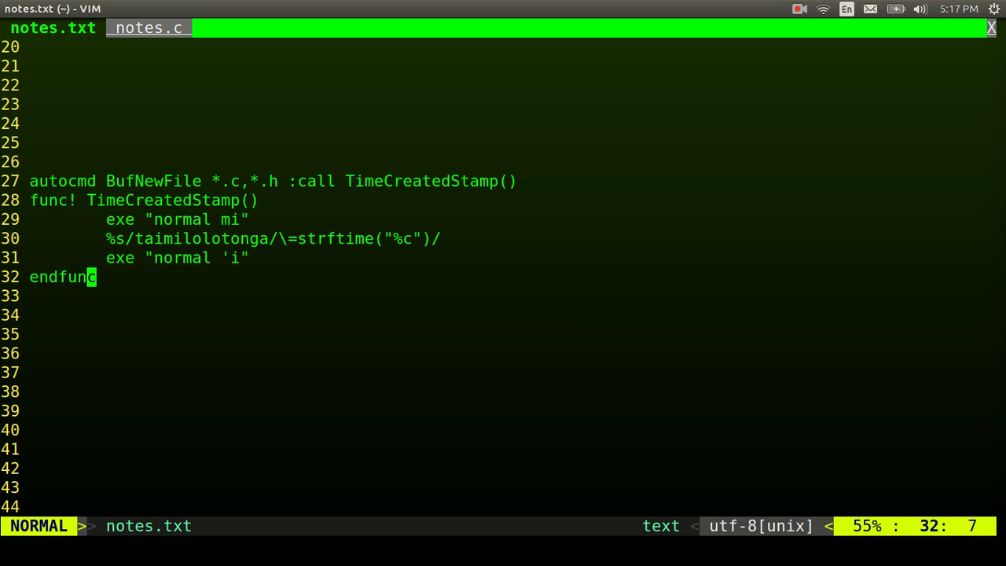
scroll("down", 3)
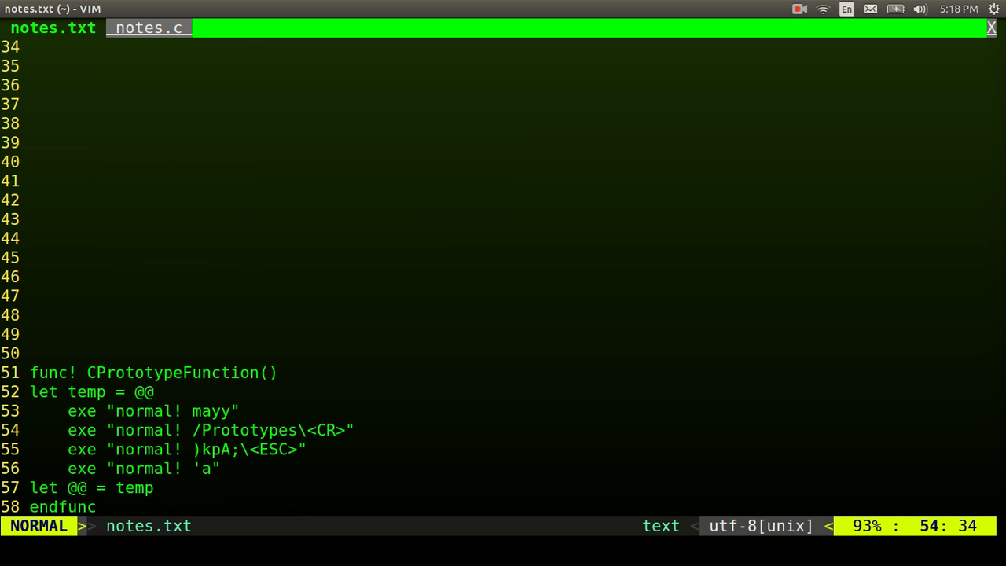
key("G")
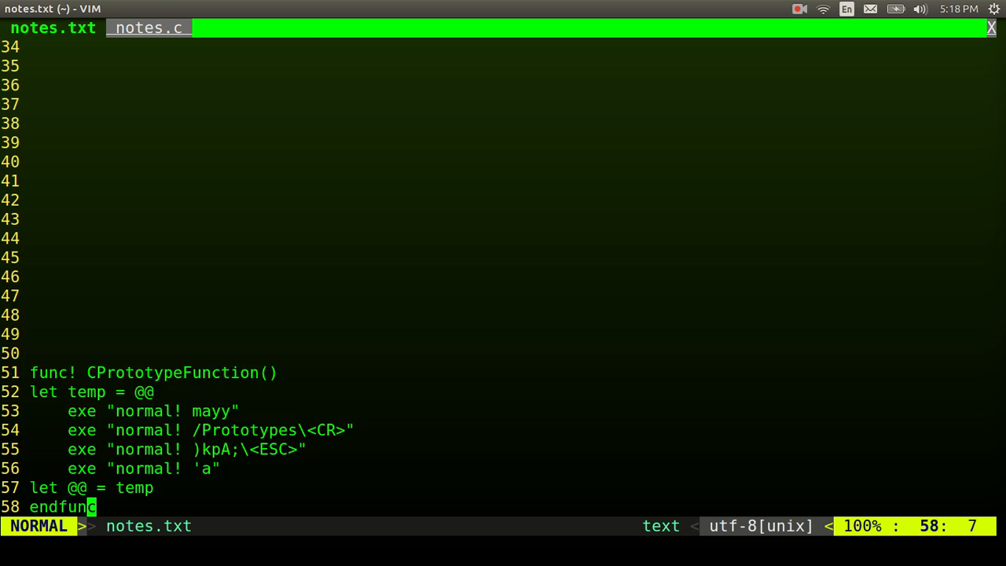
scroll("down", 3)
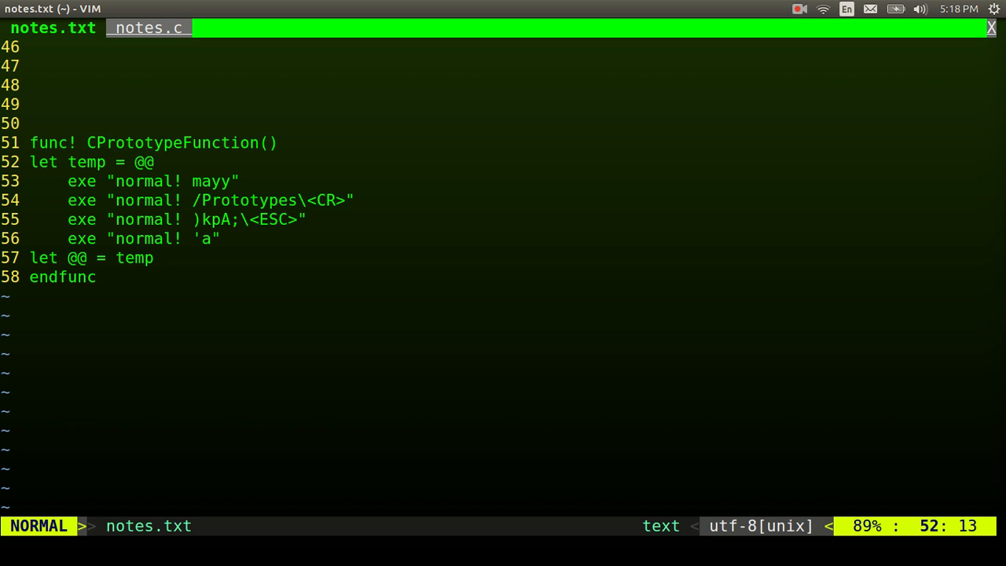
mouse_move(148, 162)
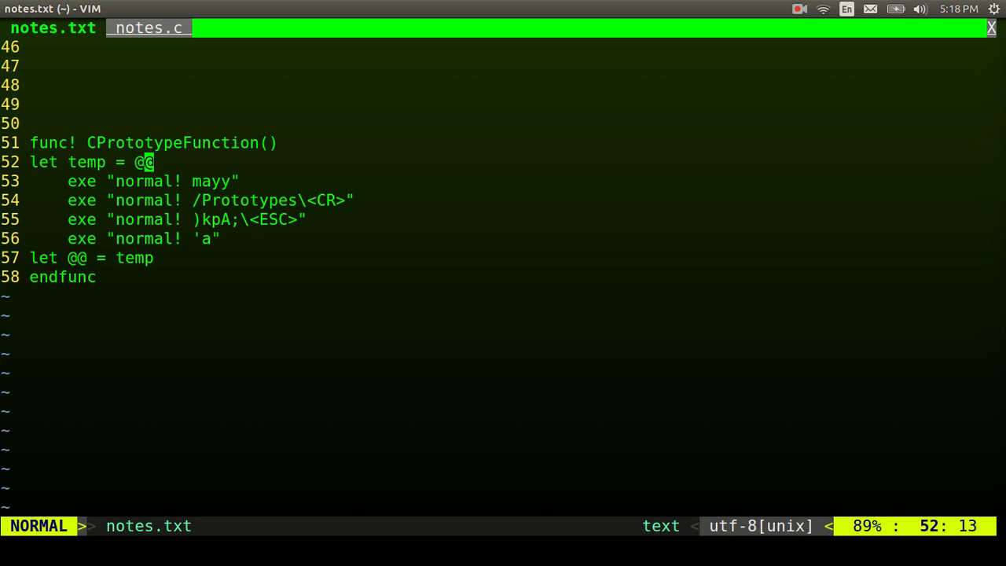
key("j")
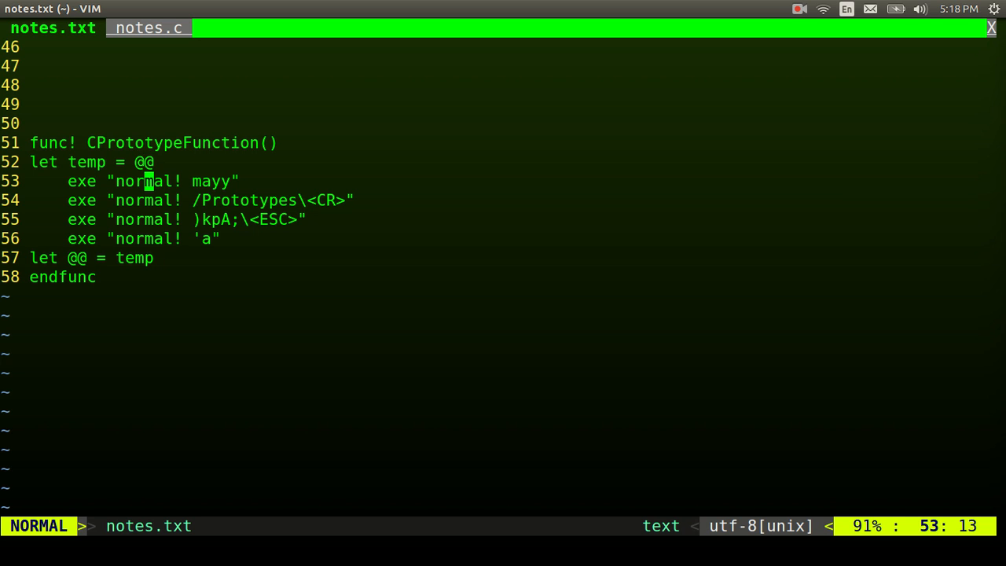
key("k")
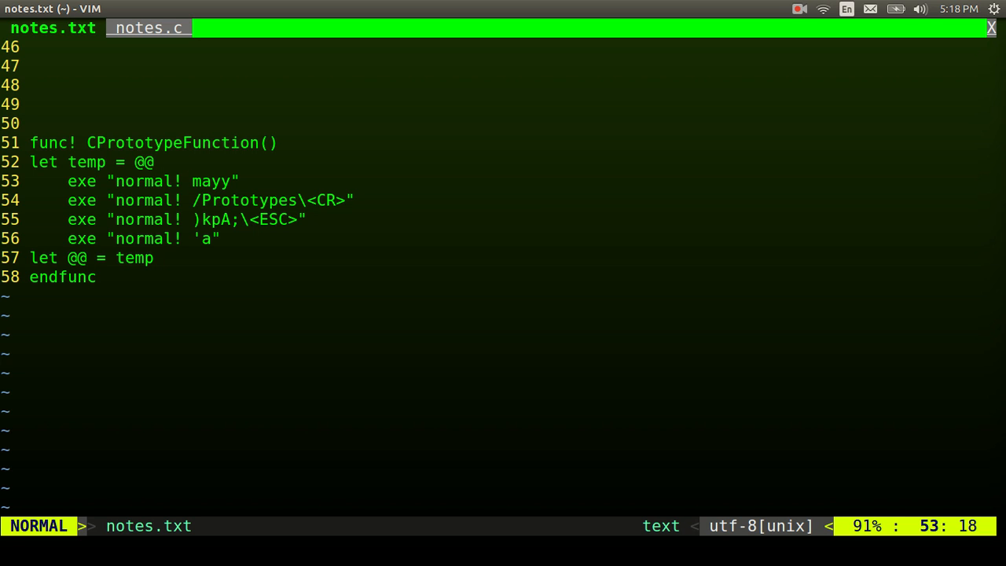
key("l")
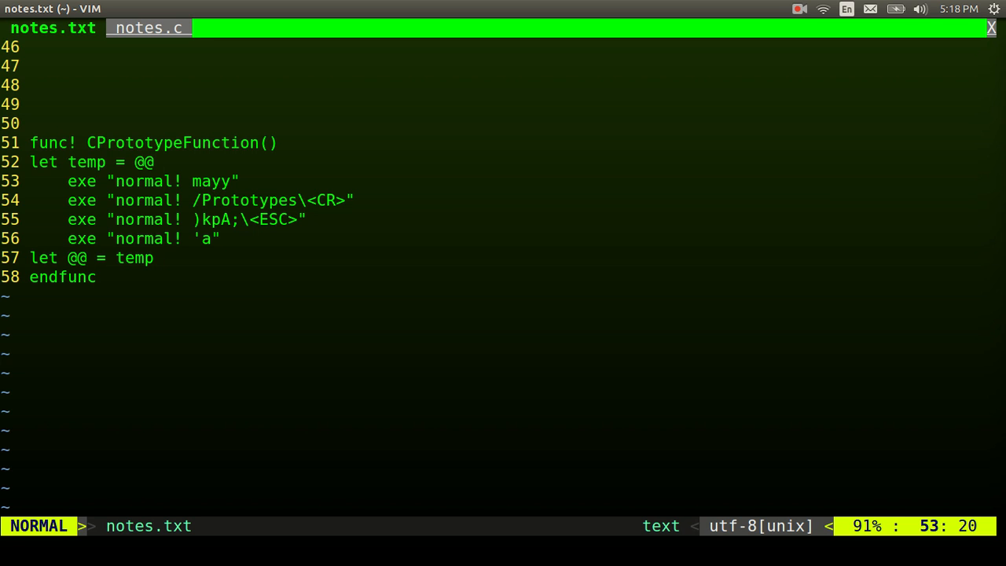
key("j")
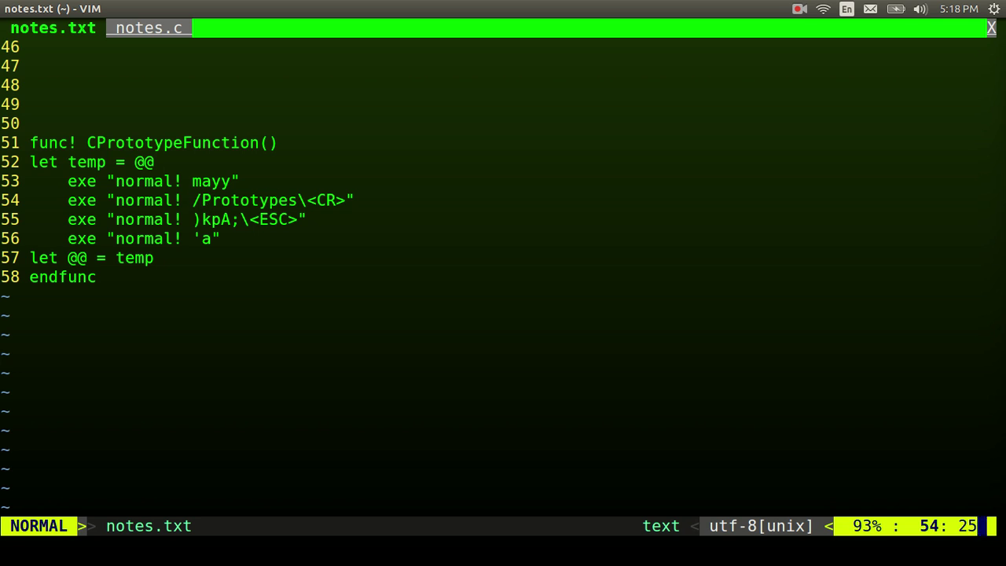
key("h")
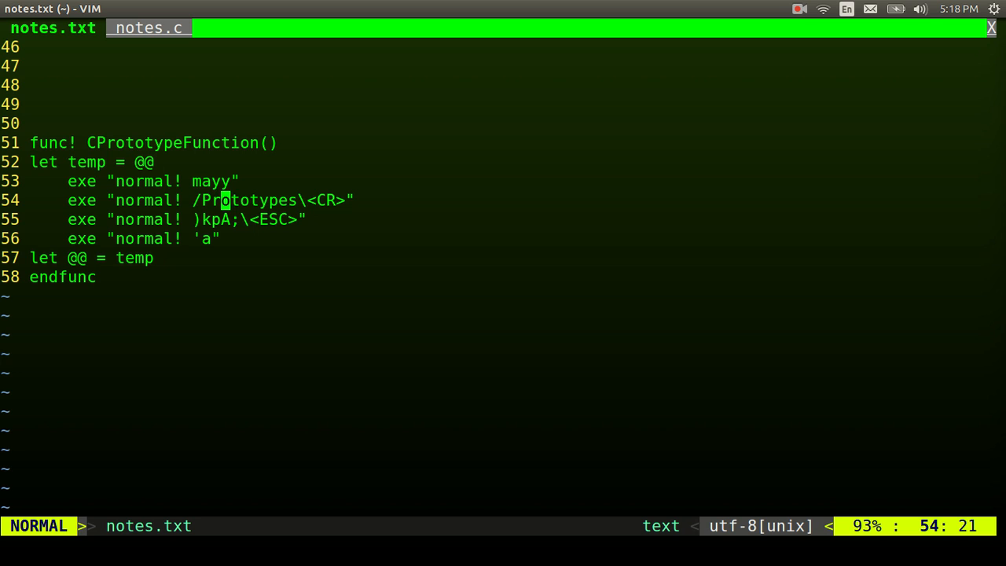
key("e")
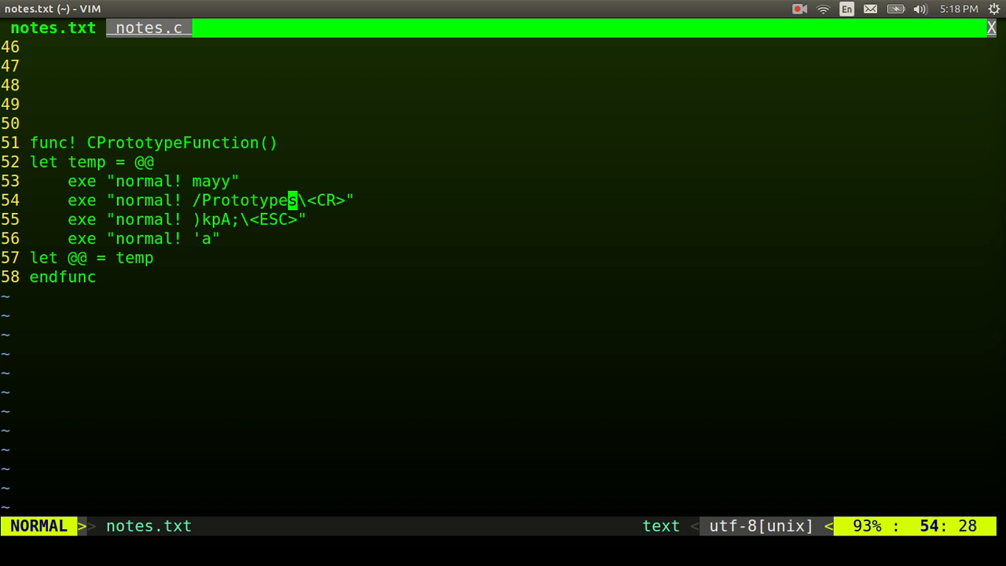
key("l")
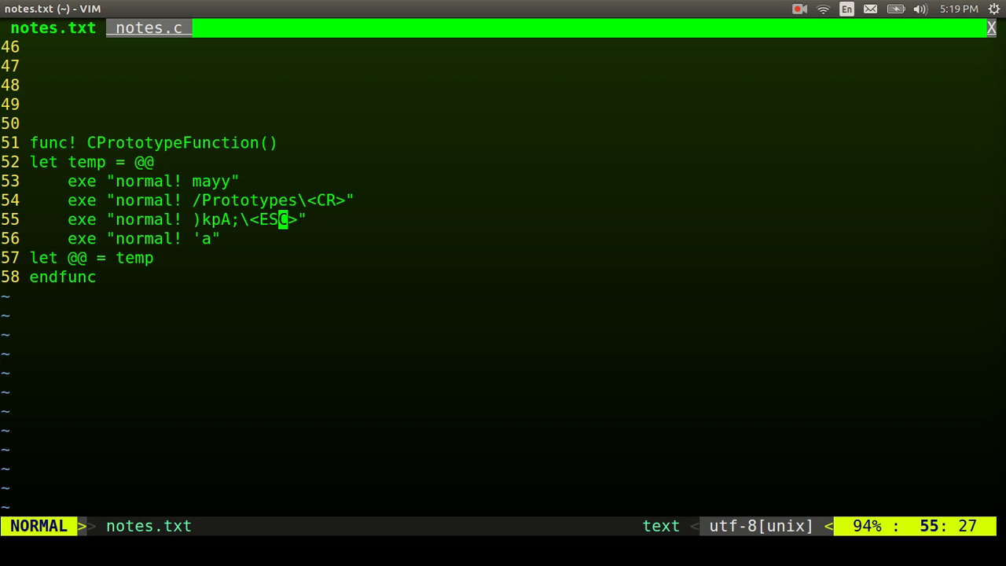
key("b")
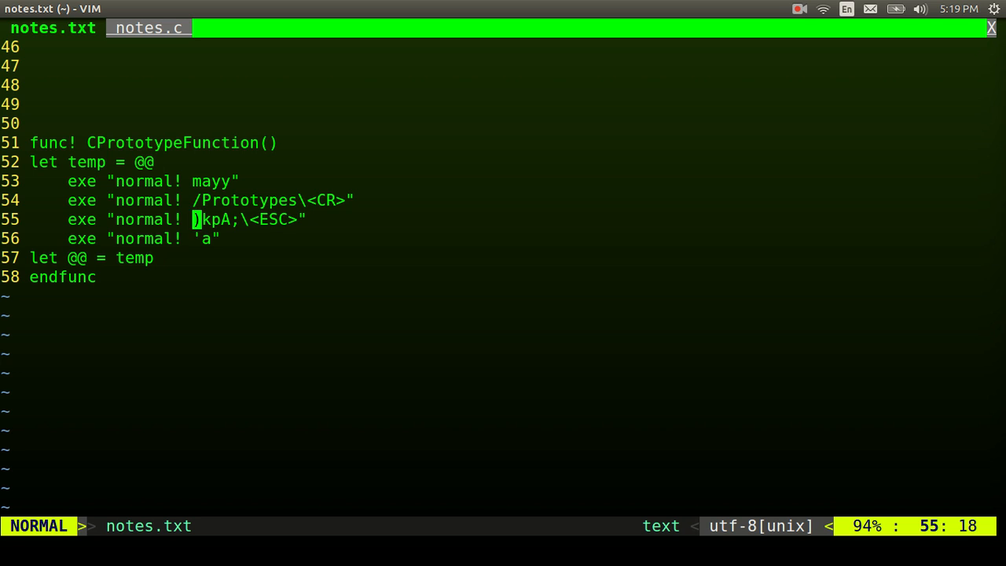
key("j")
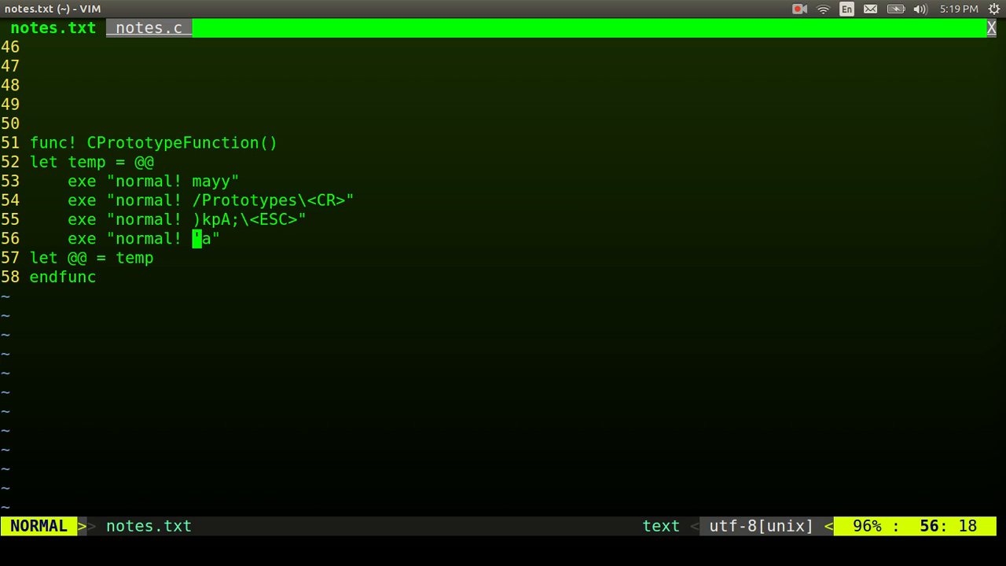
key("j")
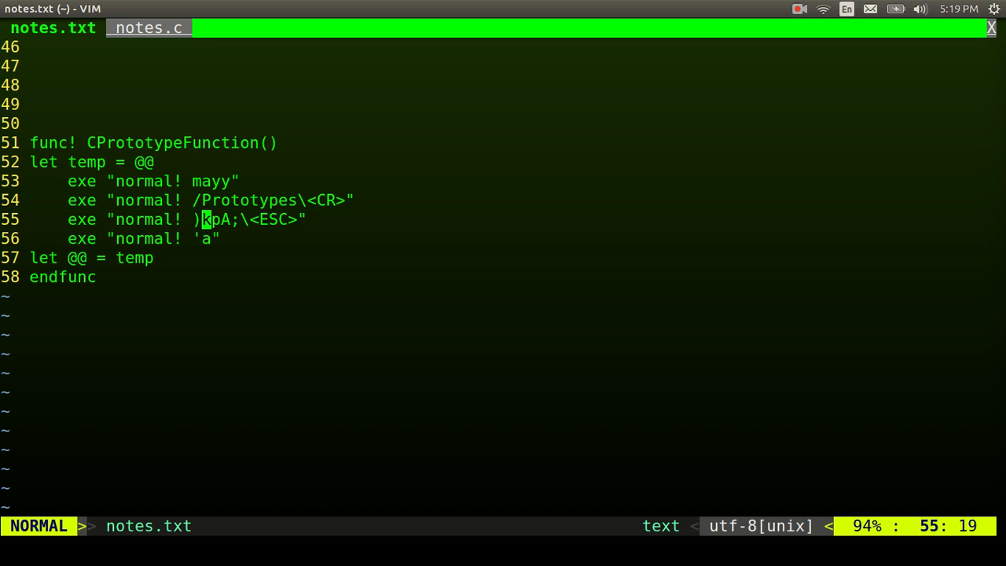
key("k")
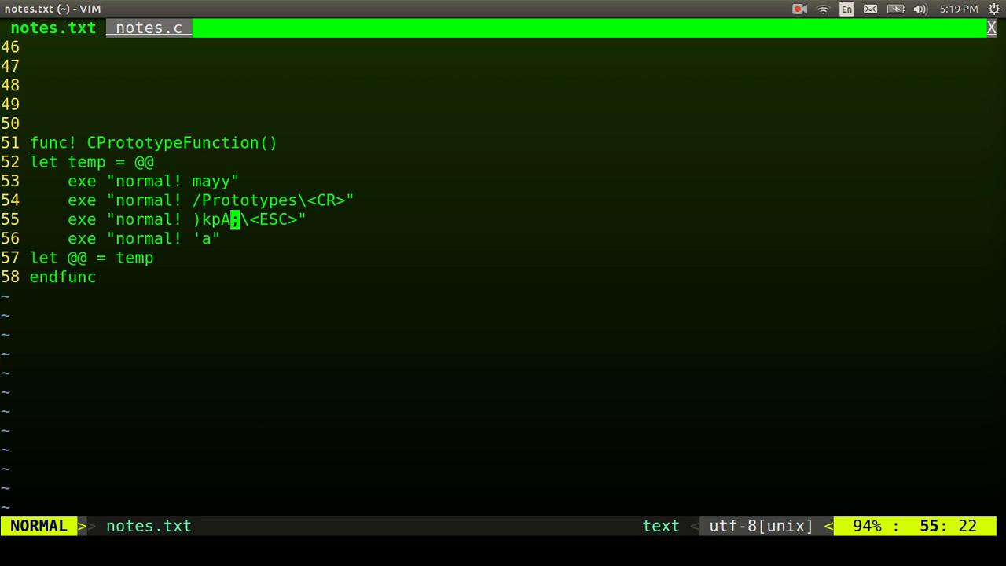
type(";")
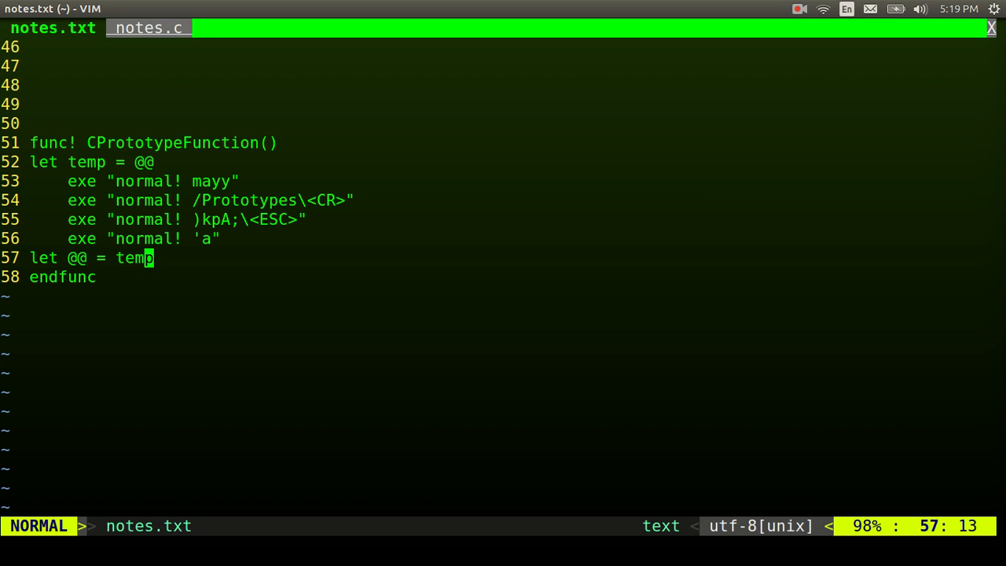
left_click(148, 28)
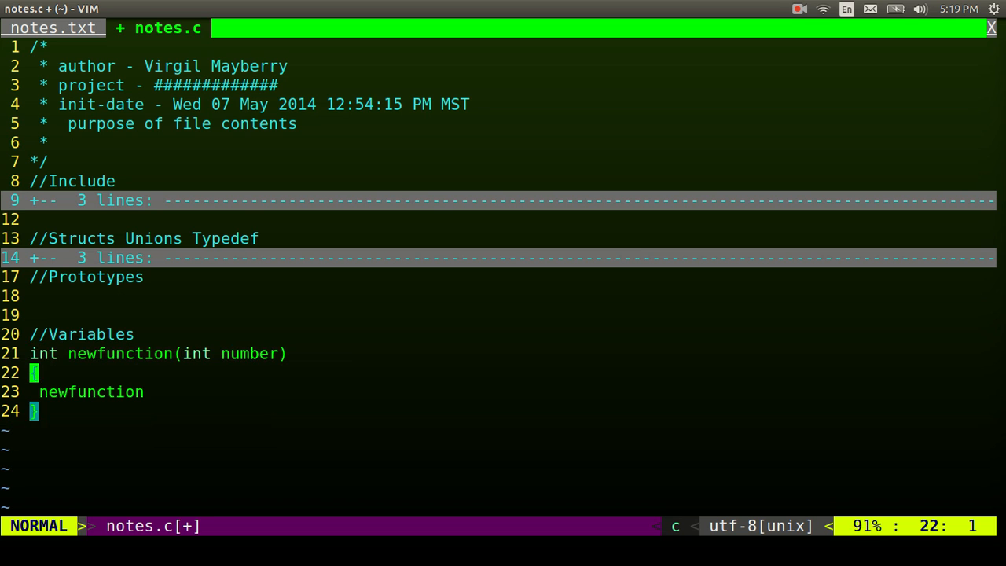
Insert 'int newfunction(int number);' under //Prototypes in notes.c via the <leader>pf mapping
key("k")
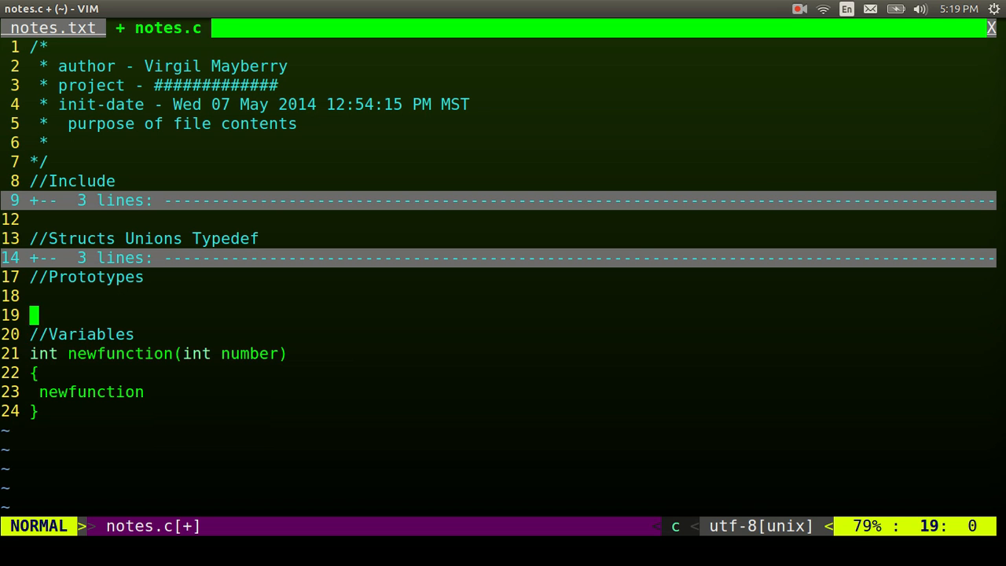
key("j")
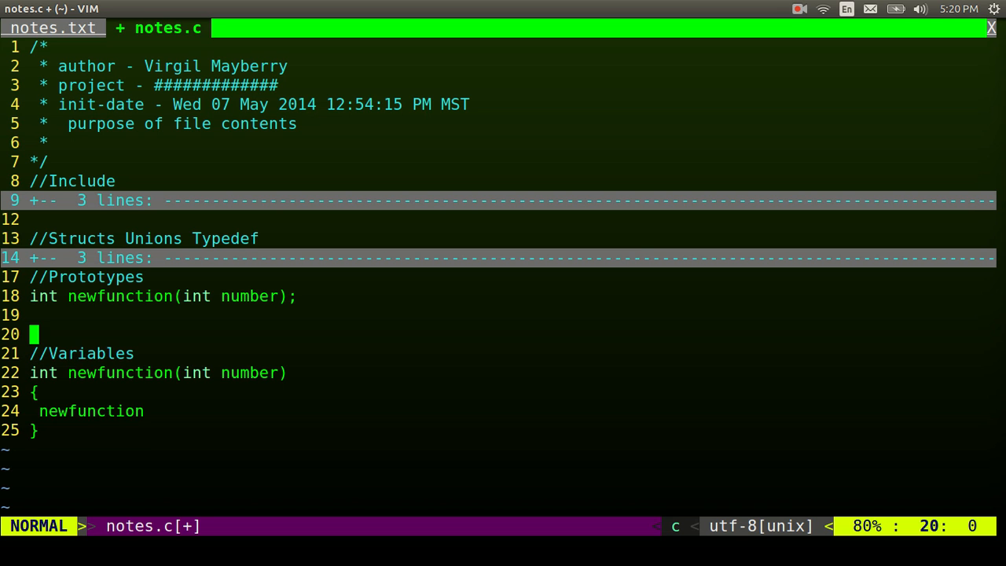
Browse ~/.vimrc down to the CPrototypeFunction definition and find its <leader>pf mappings
left_click(257, 28)
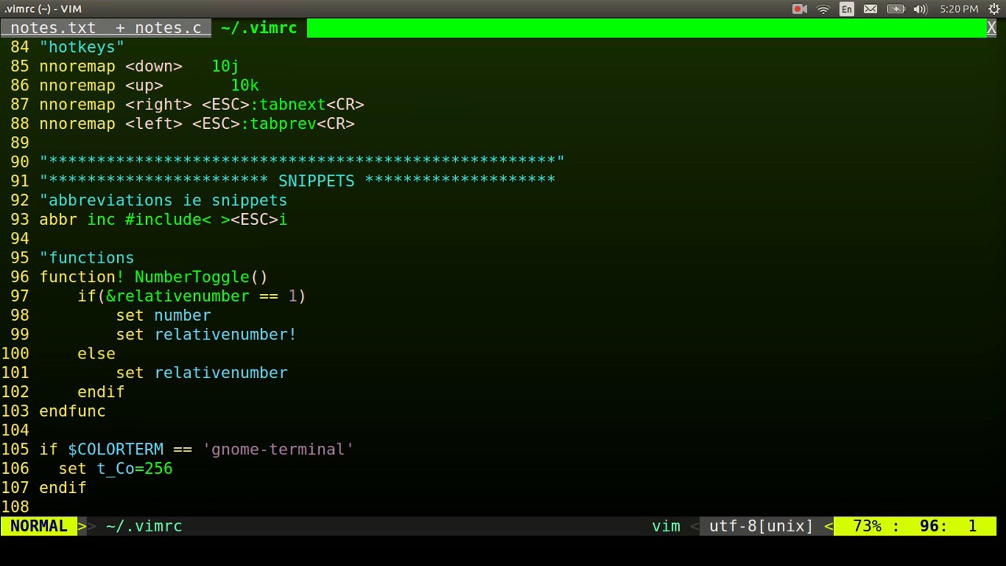
key("j")
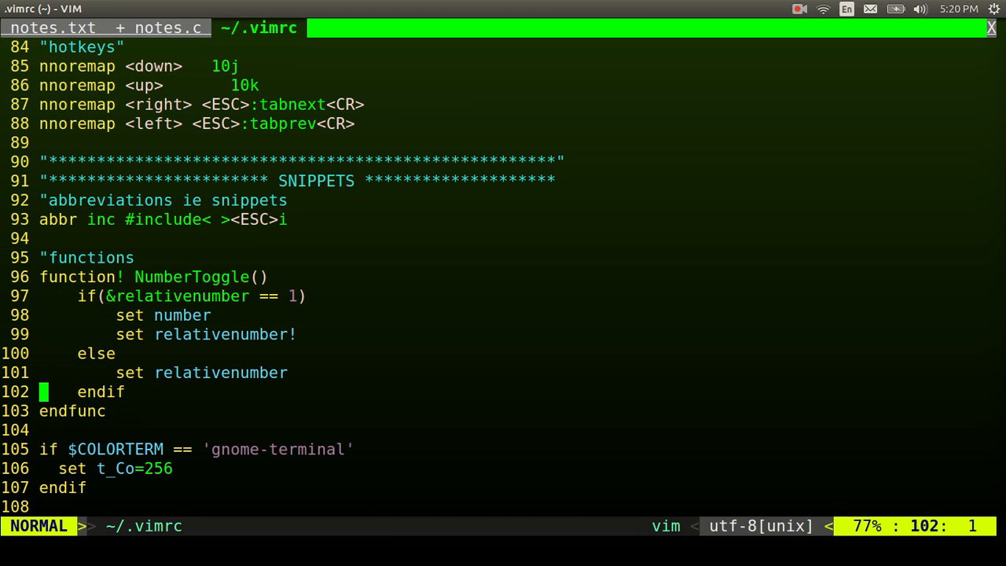
scroll("down", 3)
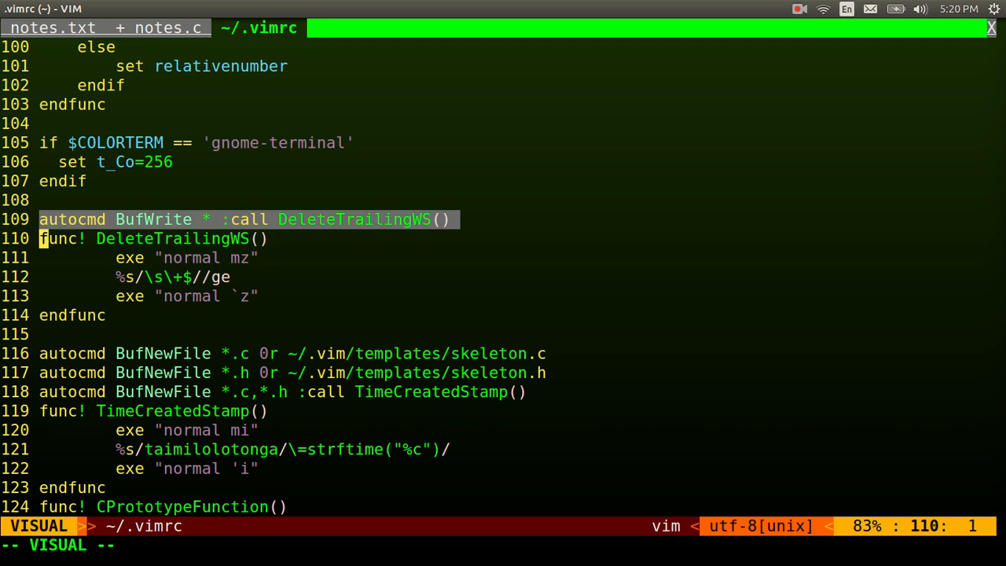
key("j")
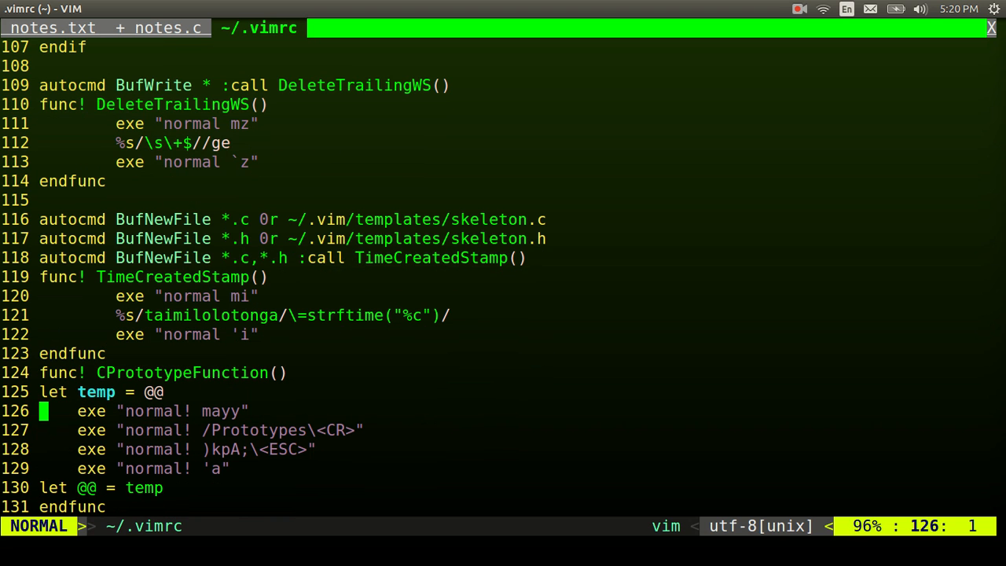
key("k")
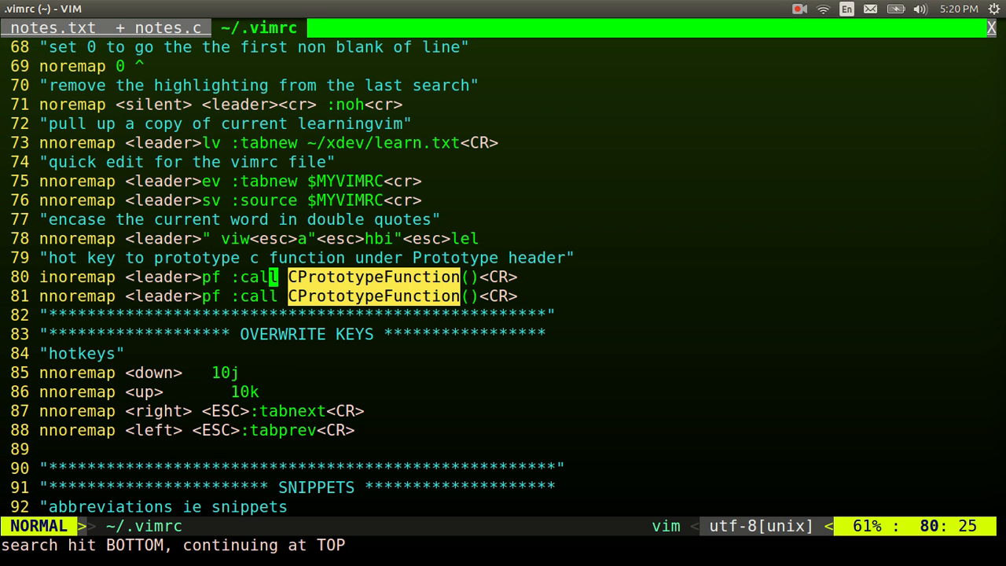
key("Left")
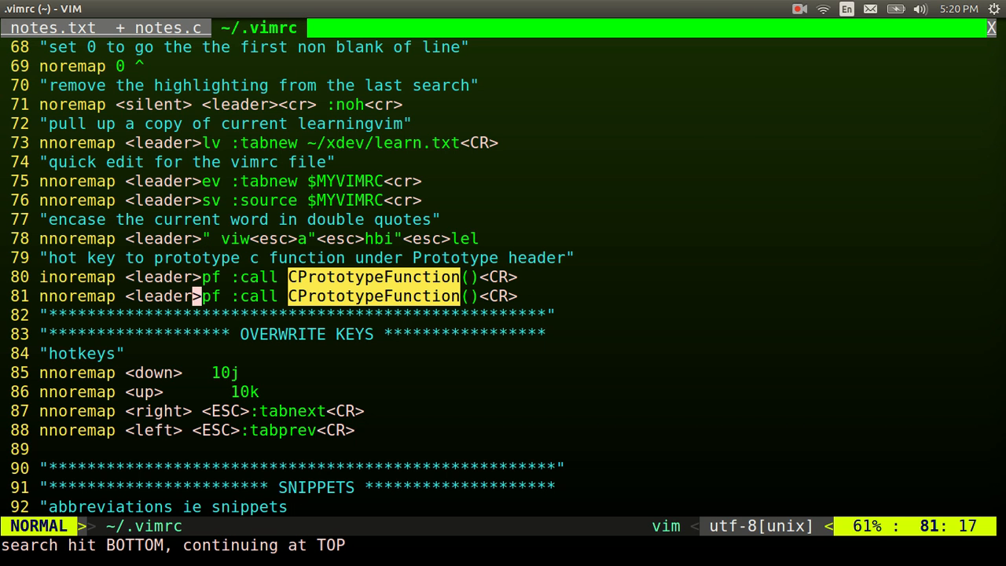
Switch back through notes.c to notes.txt and move down to the end of CPrototypeFunction
left_click(155, 29)
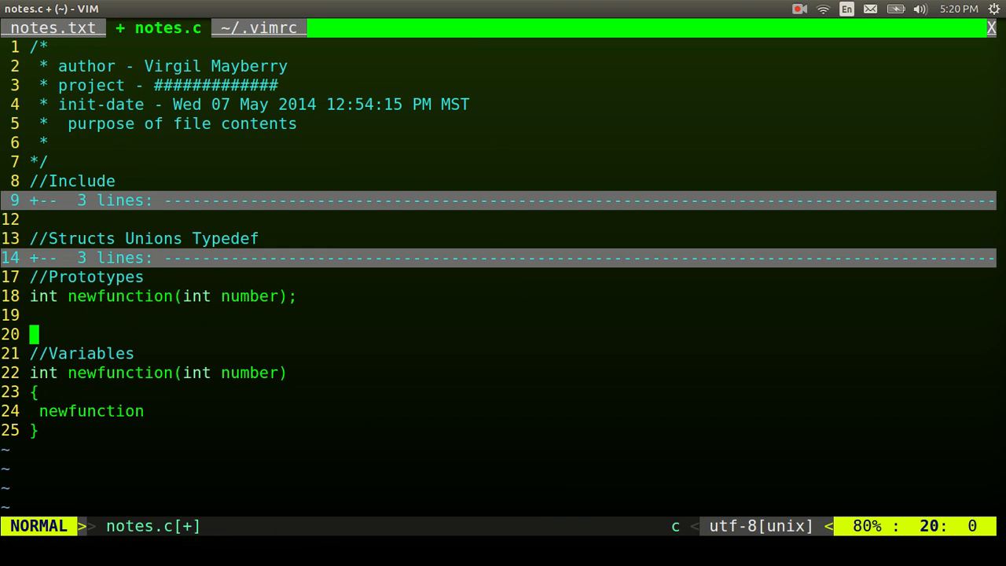
left_click(53, 28)
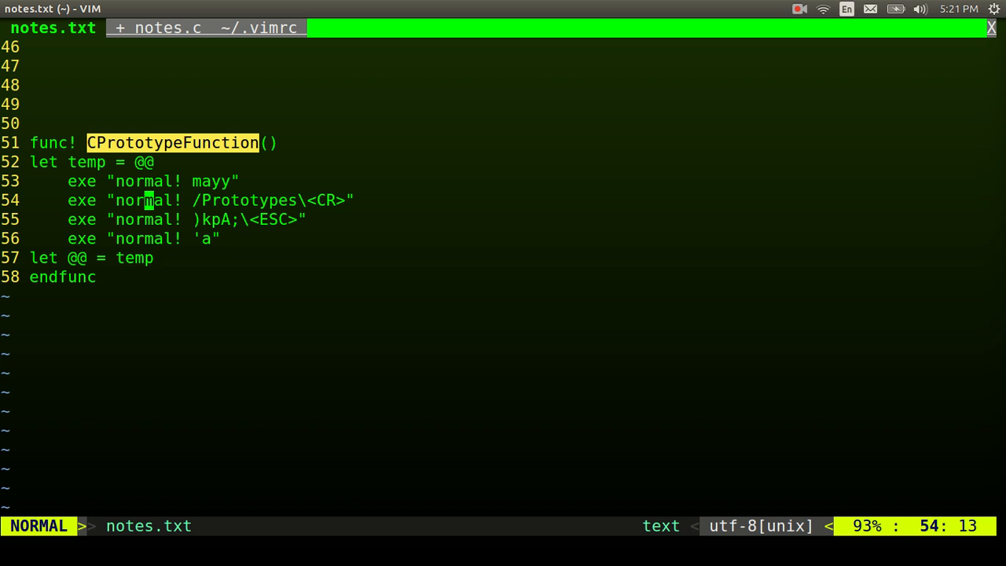
key("j")
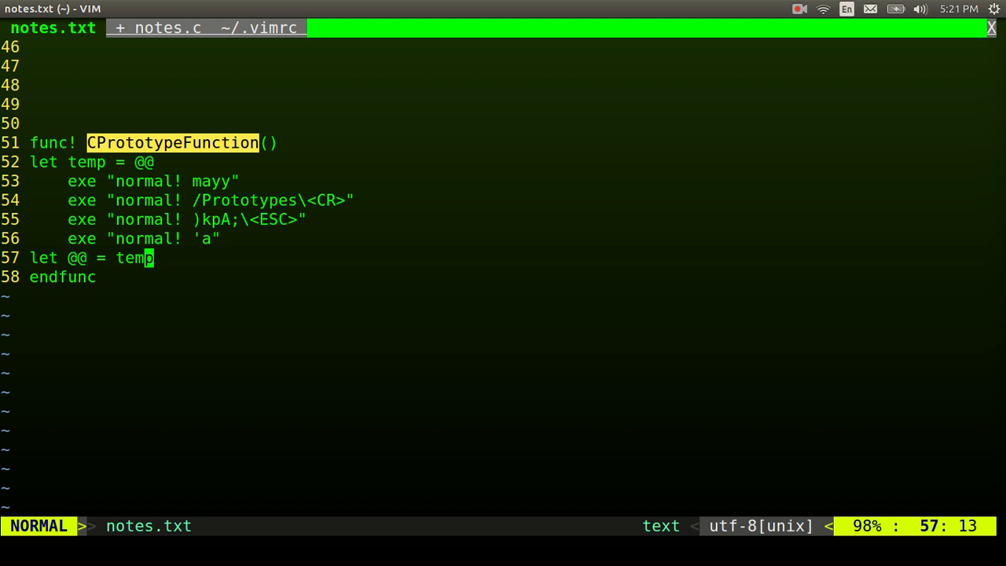
left_click(798, 9)
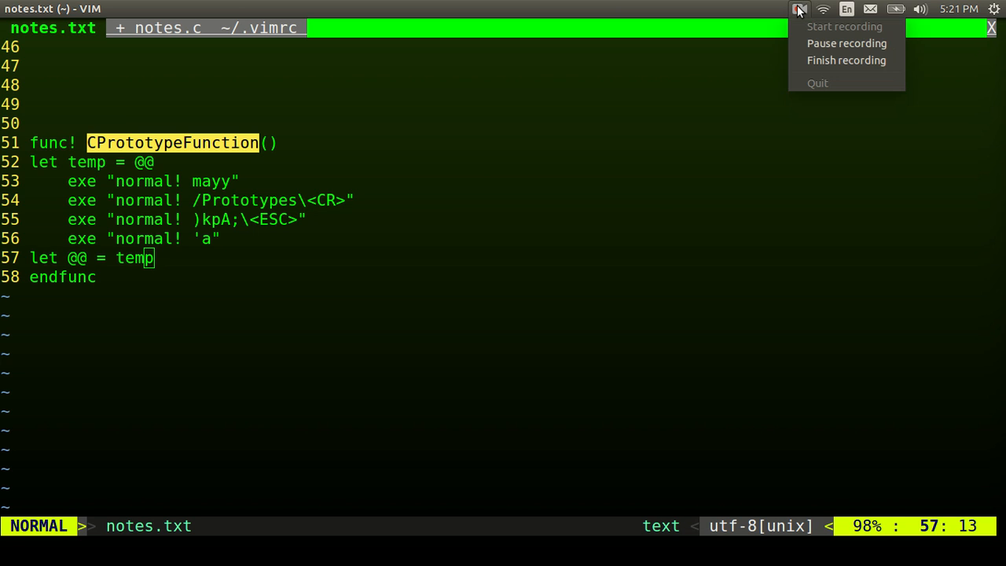
mouse_move(846, 59)
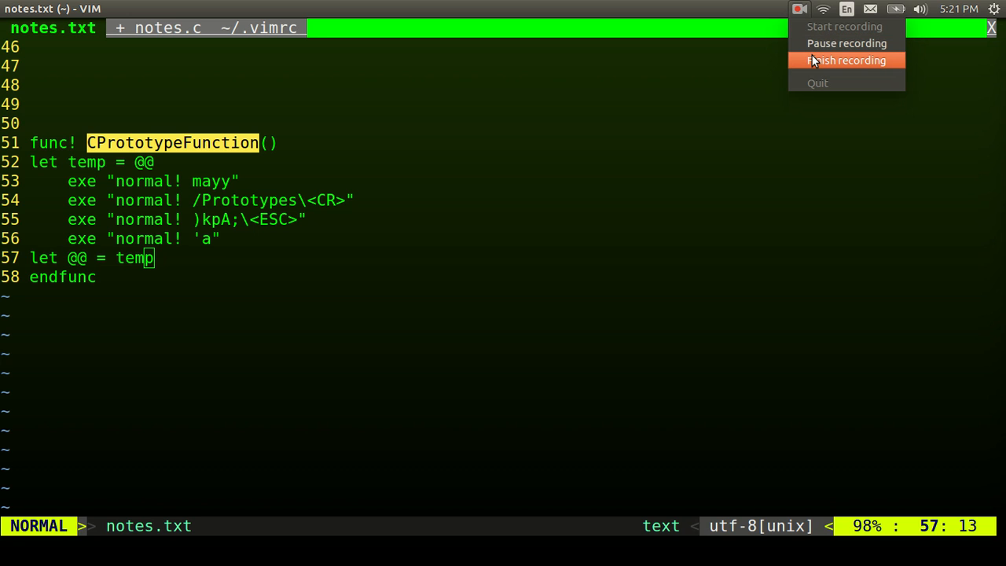